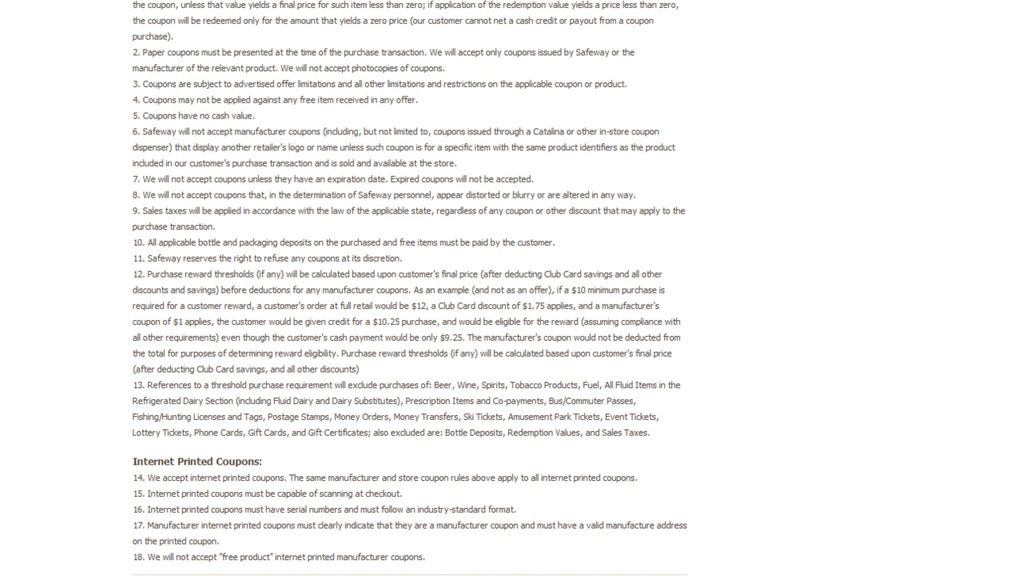
Scroll past the internet printed coupon rules, then bring up the YouTube homepage in a new tab
scroll(down, 3)
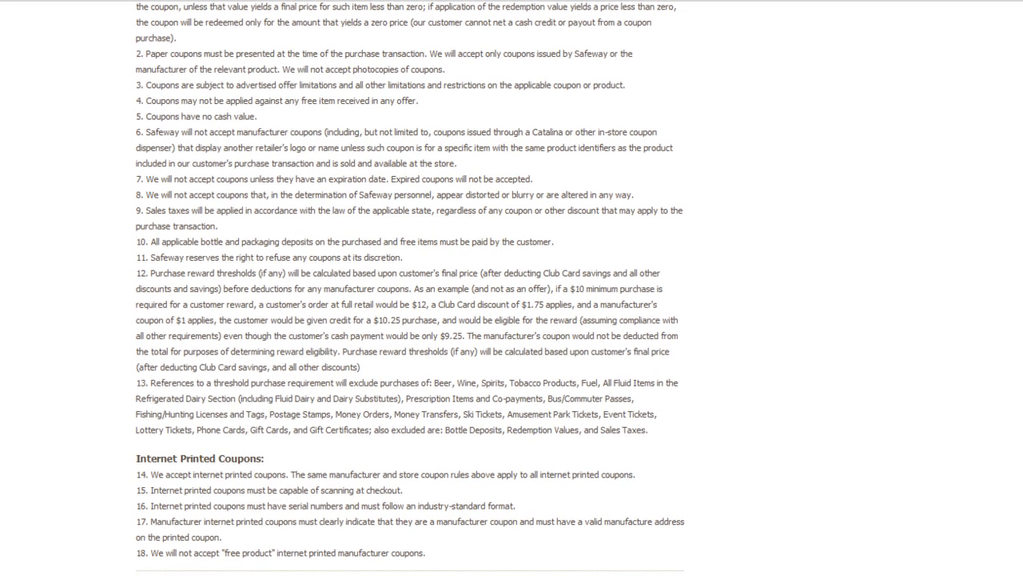
key(ctrl+t)
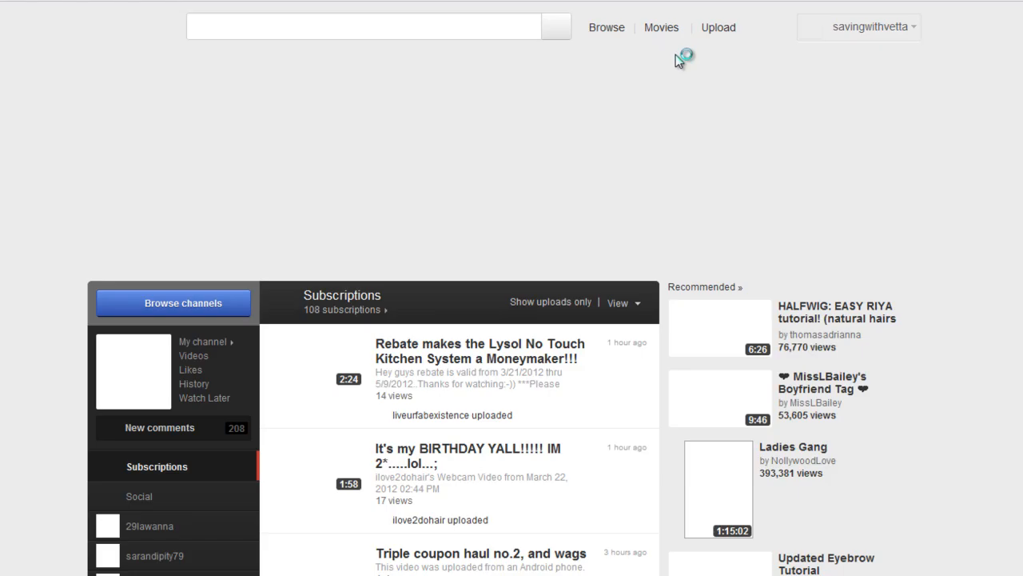
Open the 'Vons Coupon Policy' message from the account dropdown's Inbox
click(867, 26)
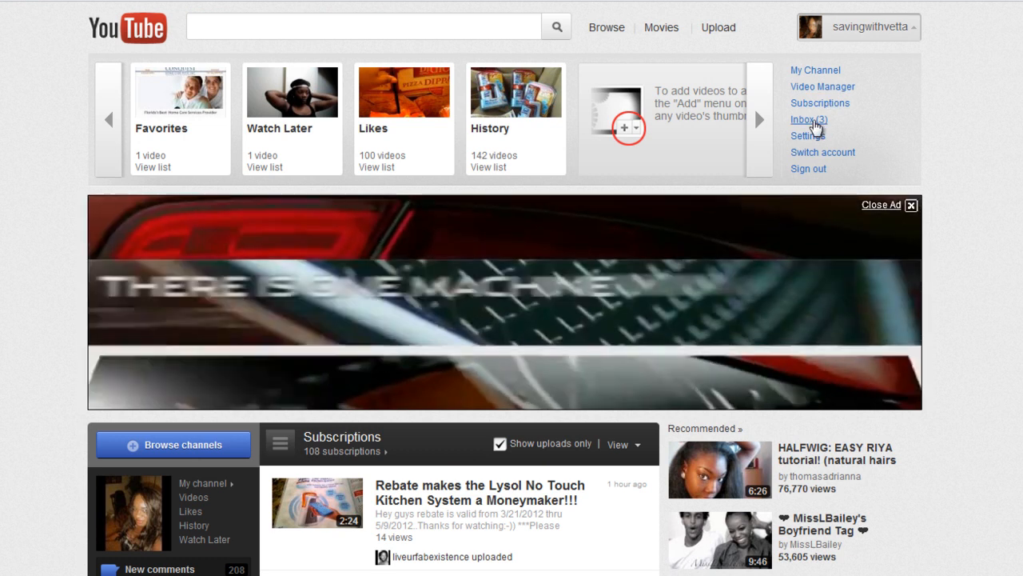
click(809, 119)
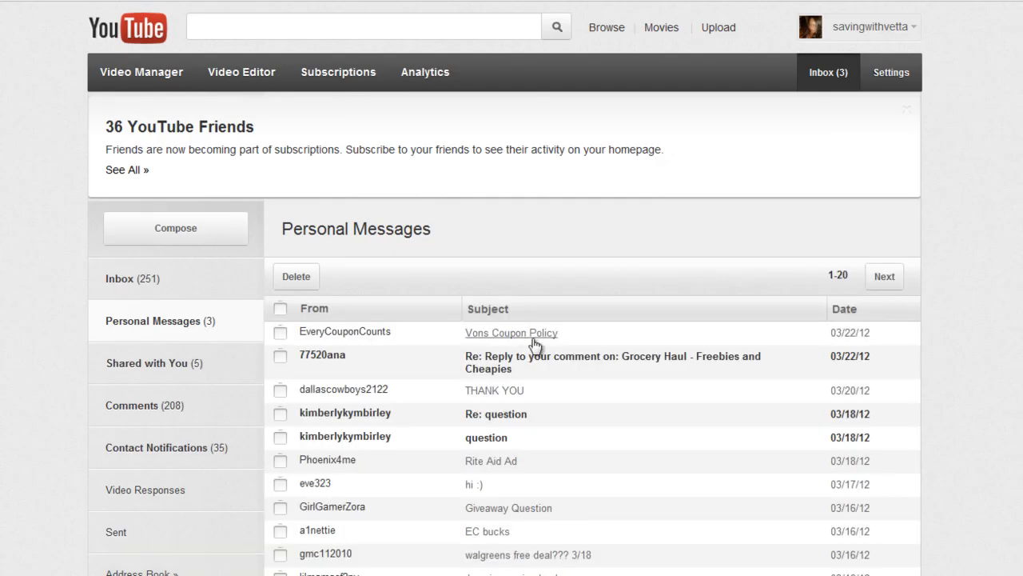
click(511, 332)
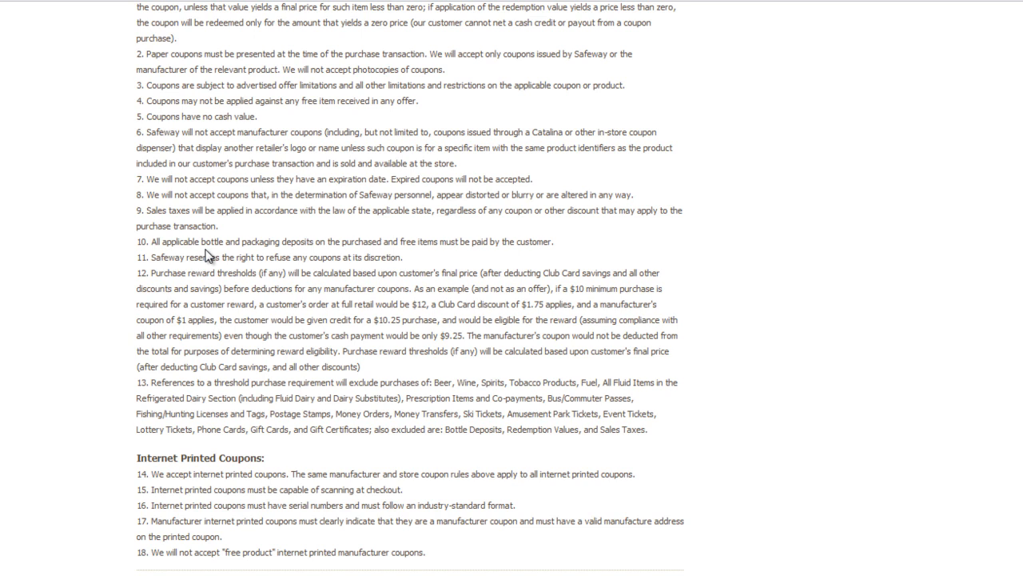
mouse_move(151, 276)
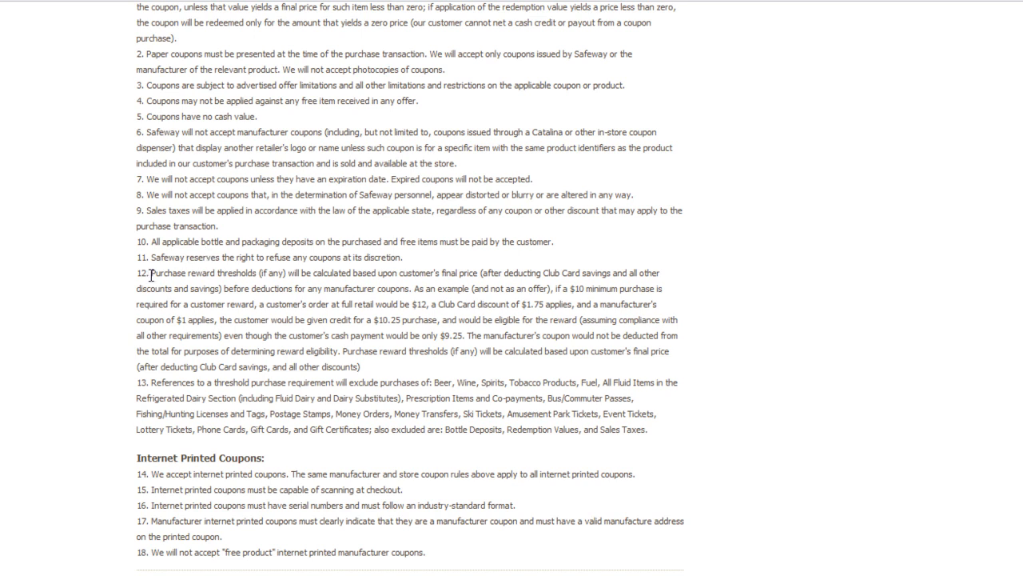
mouse_move(238, 288)
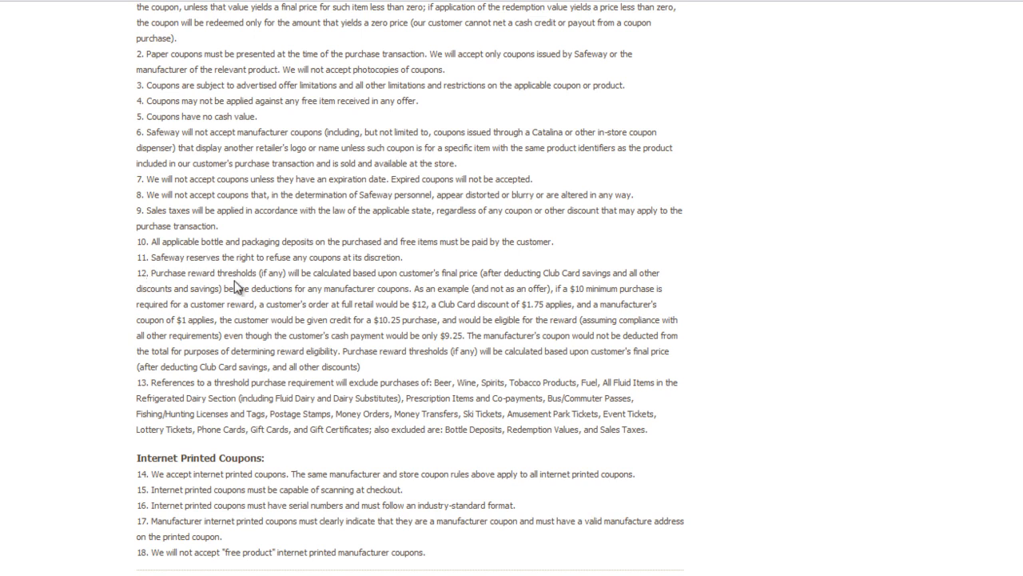
mouse_move(470, 338)
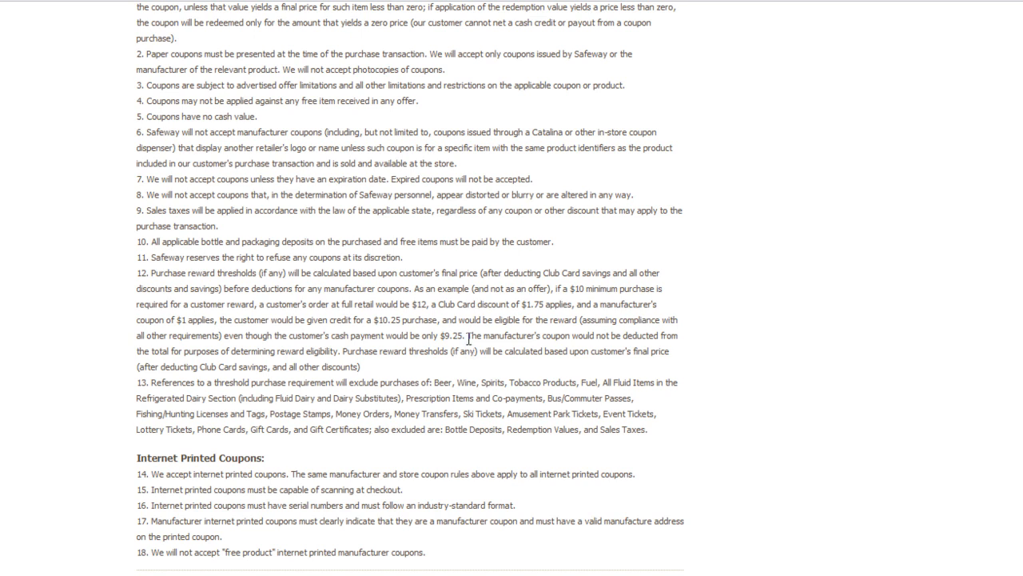
mouse_move(662, 353)
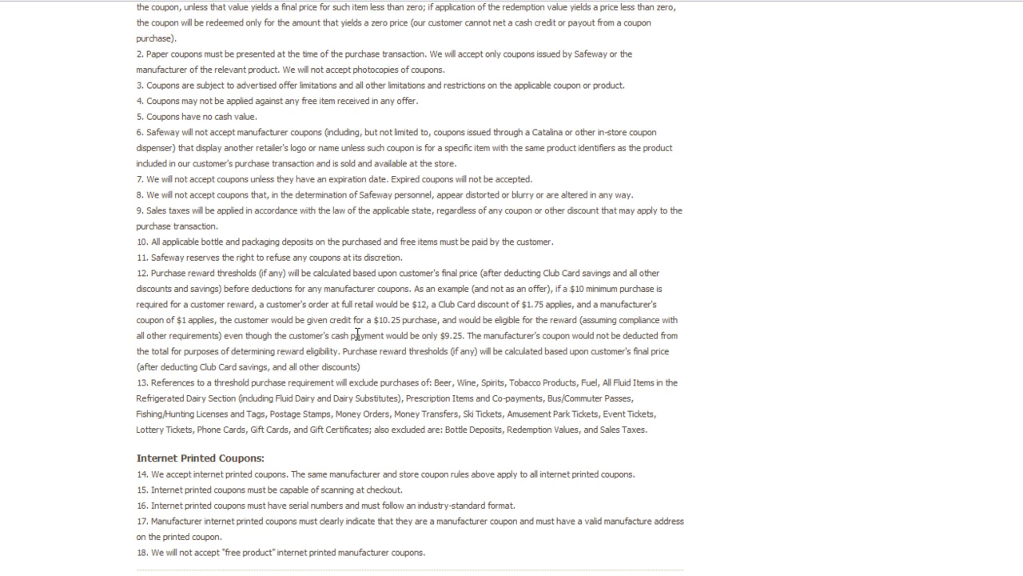
mouse_move(466, 296)
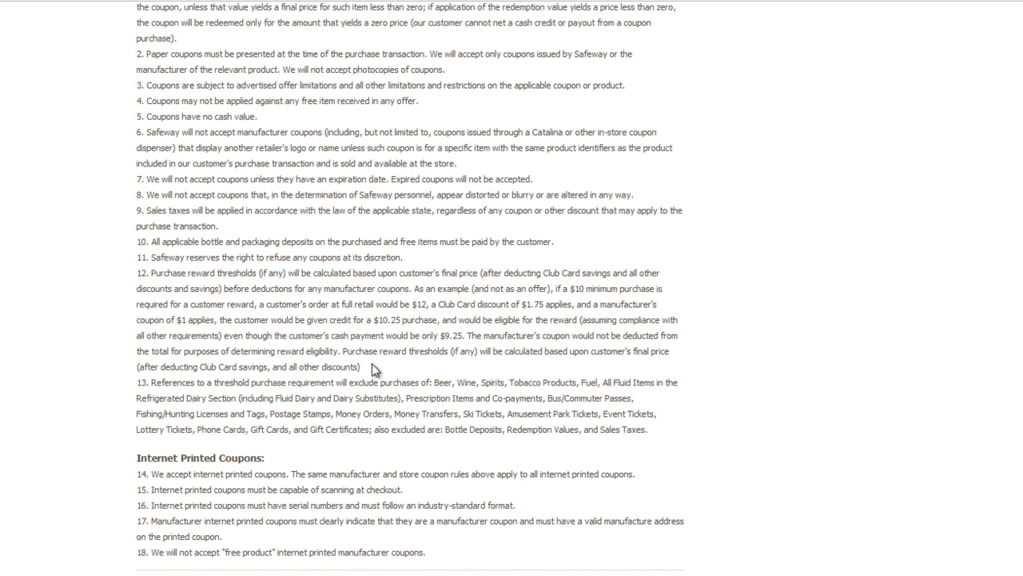
mouse_move(526, 309)
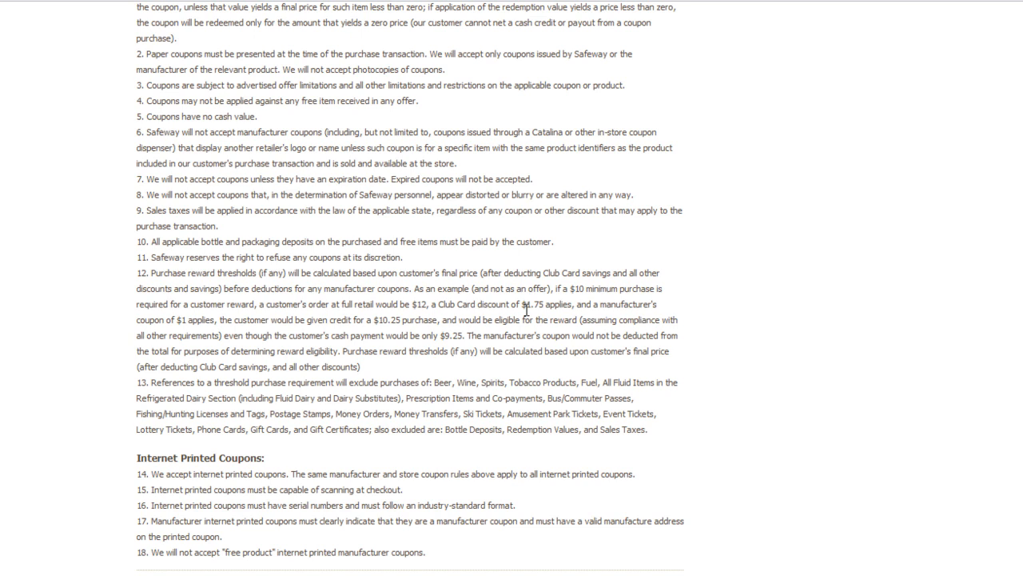
mouse_move(402, 325)
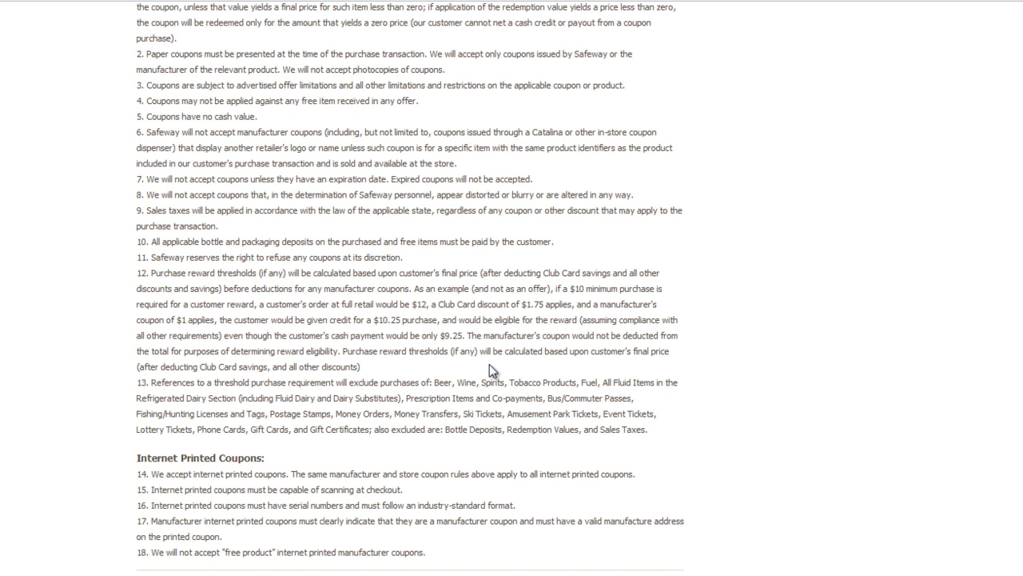
mouse_move(526, 339)
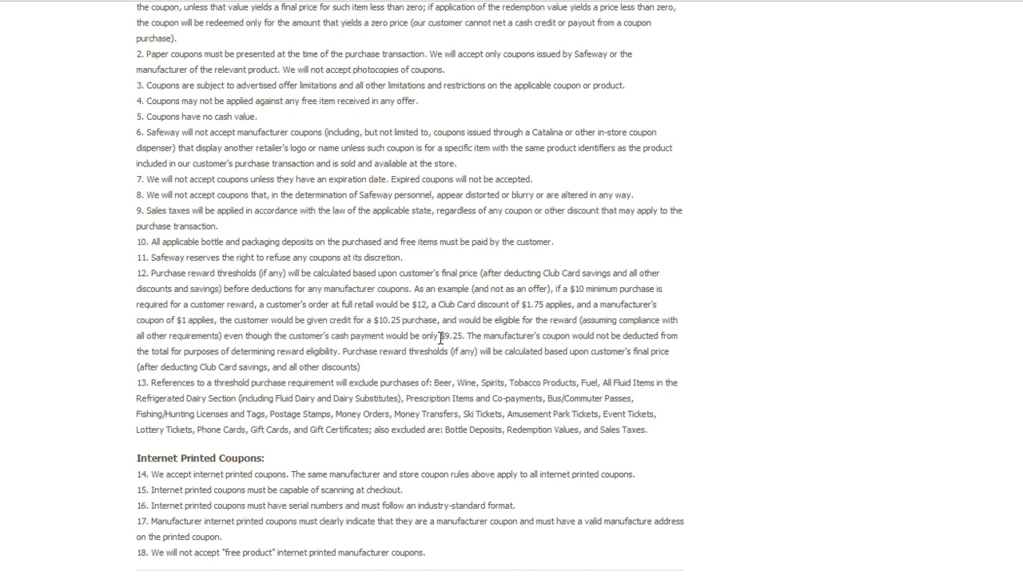
double_click(444, 333)
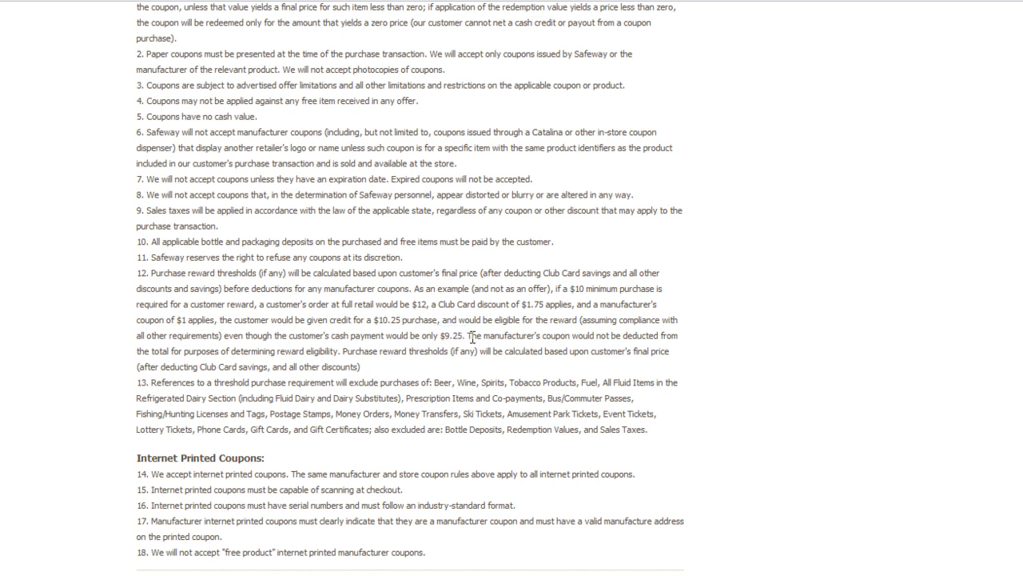
mouse_move(549, 272)
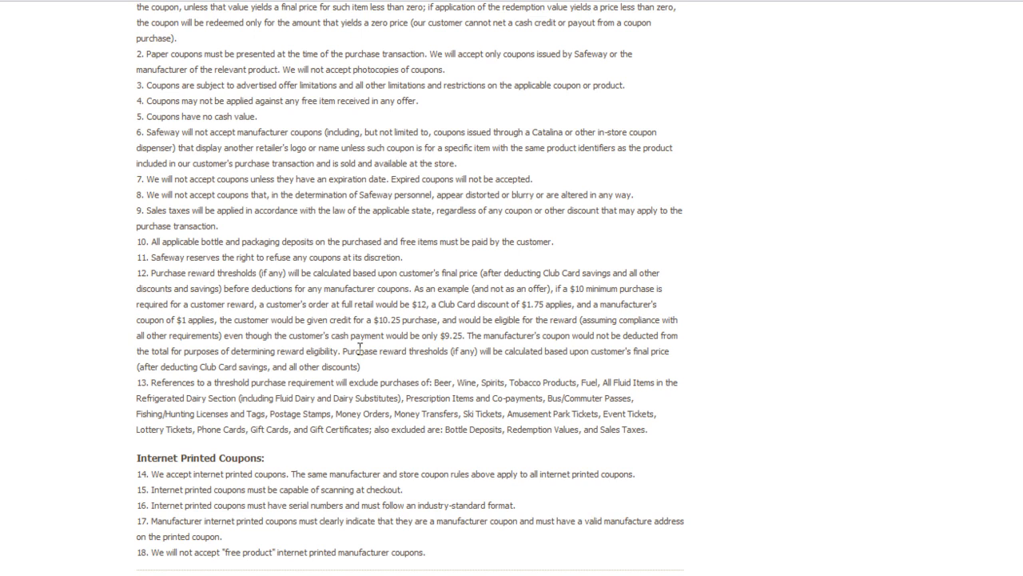
mouse_move(562, 351)
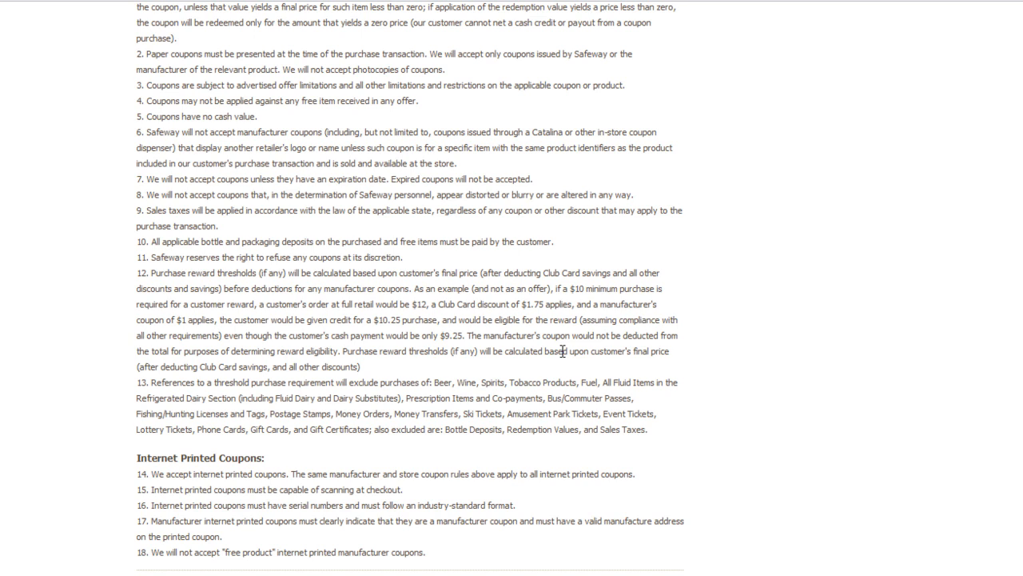
mouse_move(476, 315)
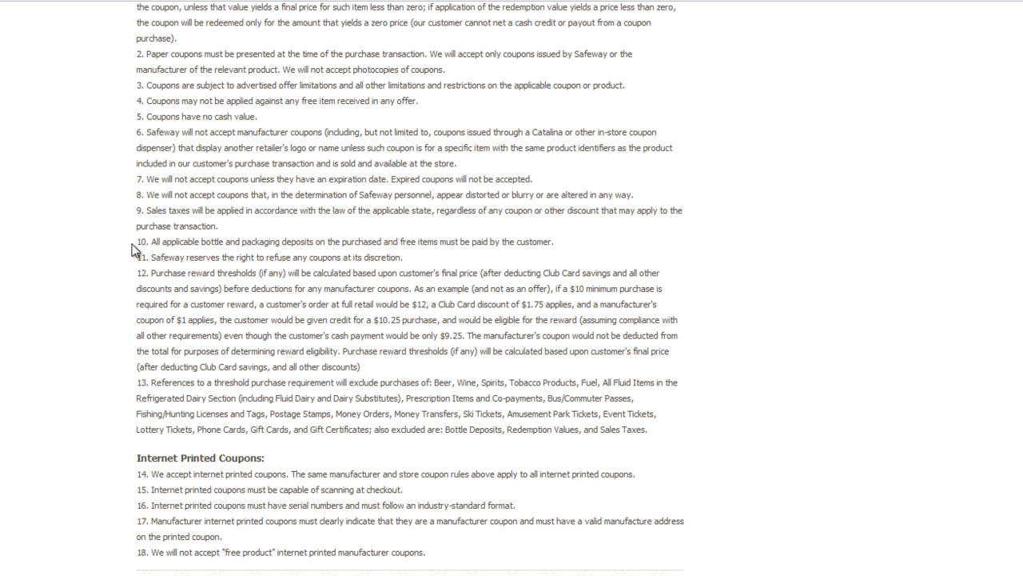
drag(137, 241, 336, 335)
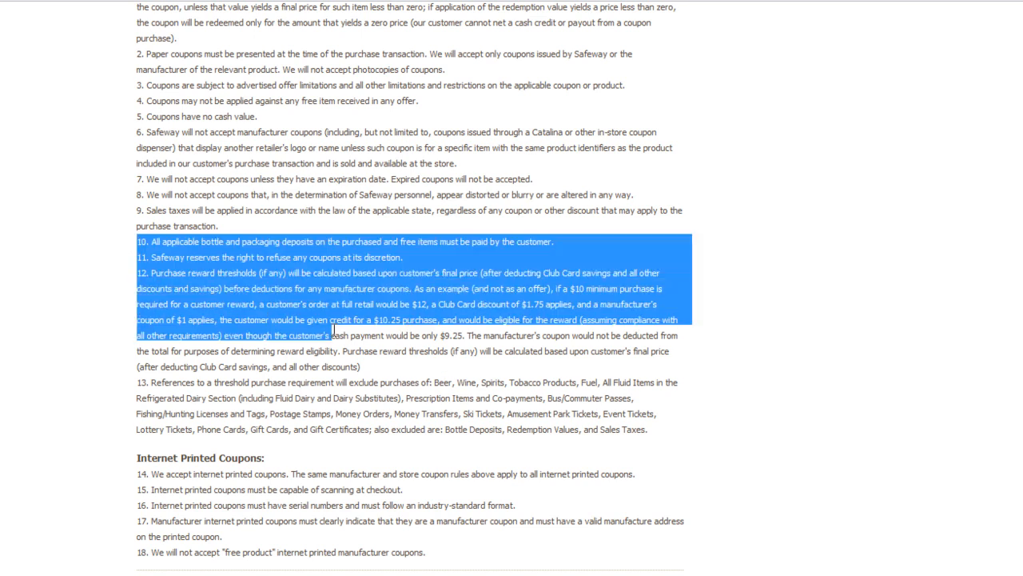
drag(335, 328, 648, 429)
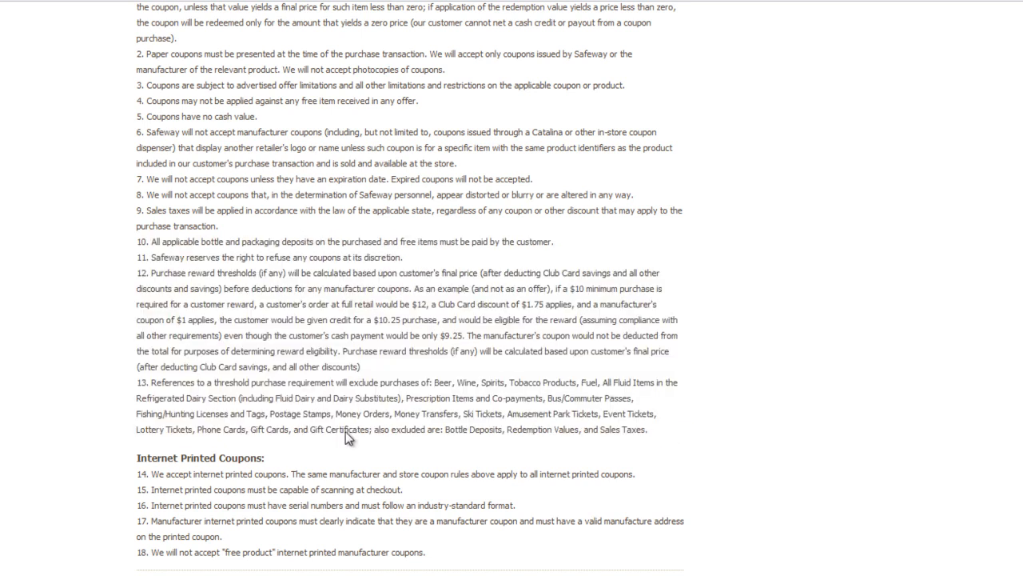
mouse_move(475, 351)
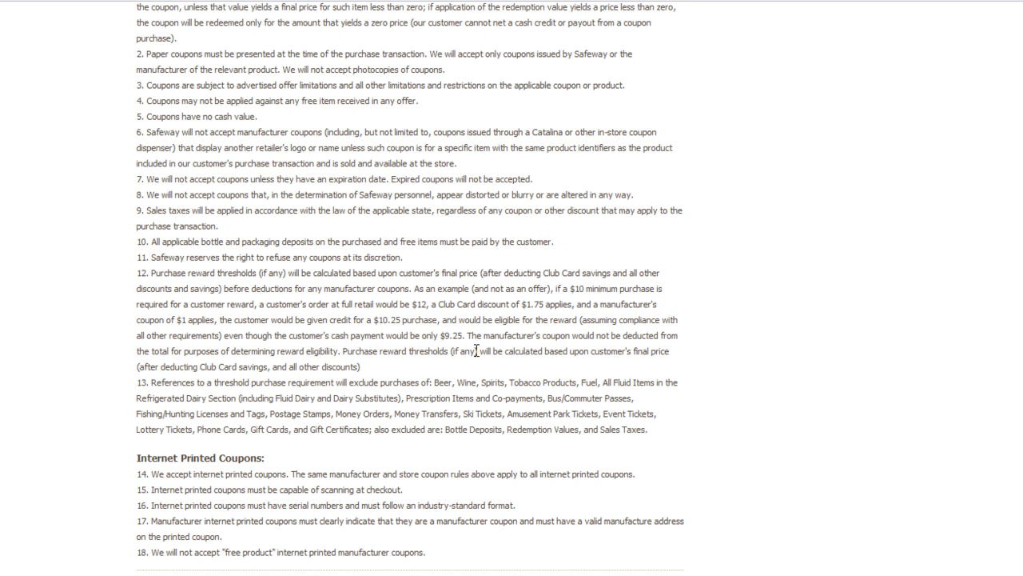
mouse_move(518, 306)
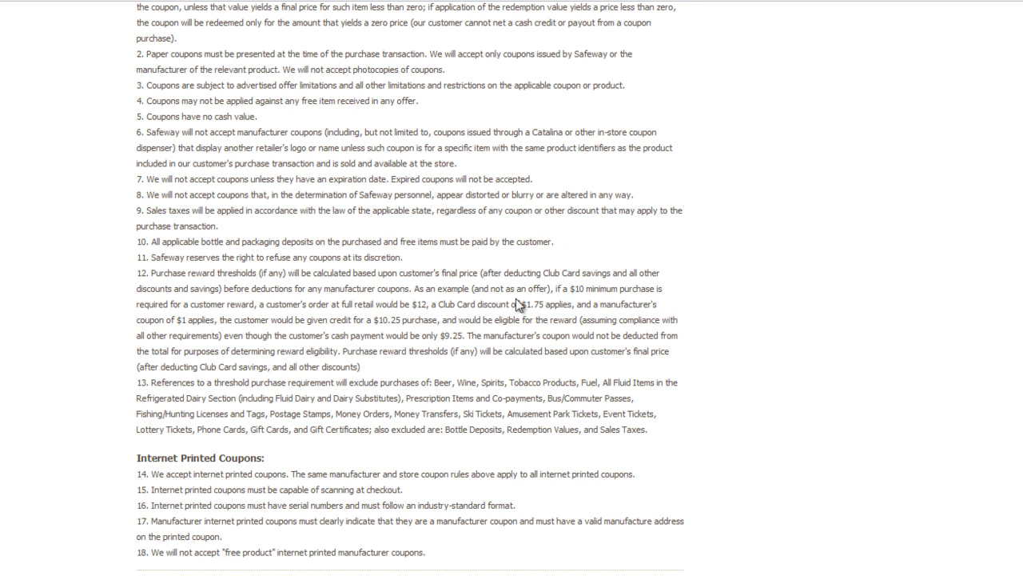
mouse_move(548, 385)
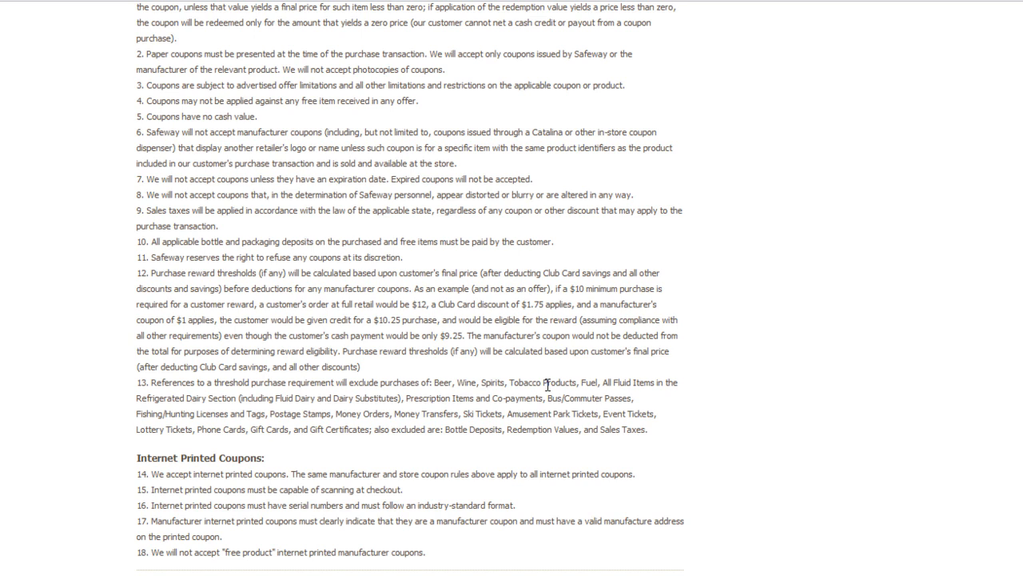
mouse_move(138, 276)
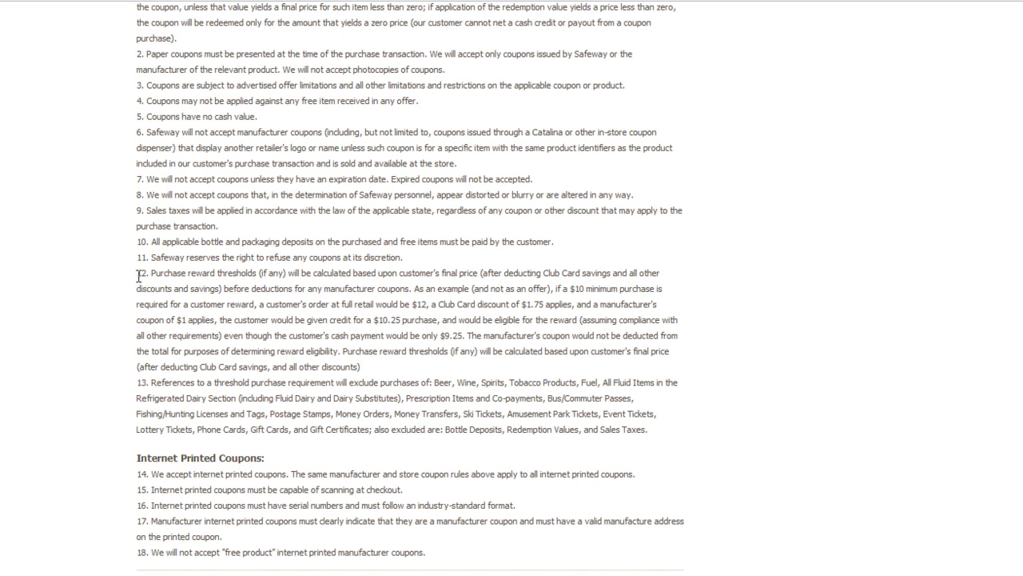
mouse_move(138, 281)
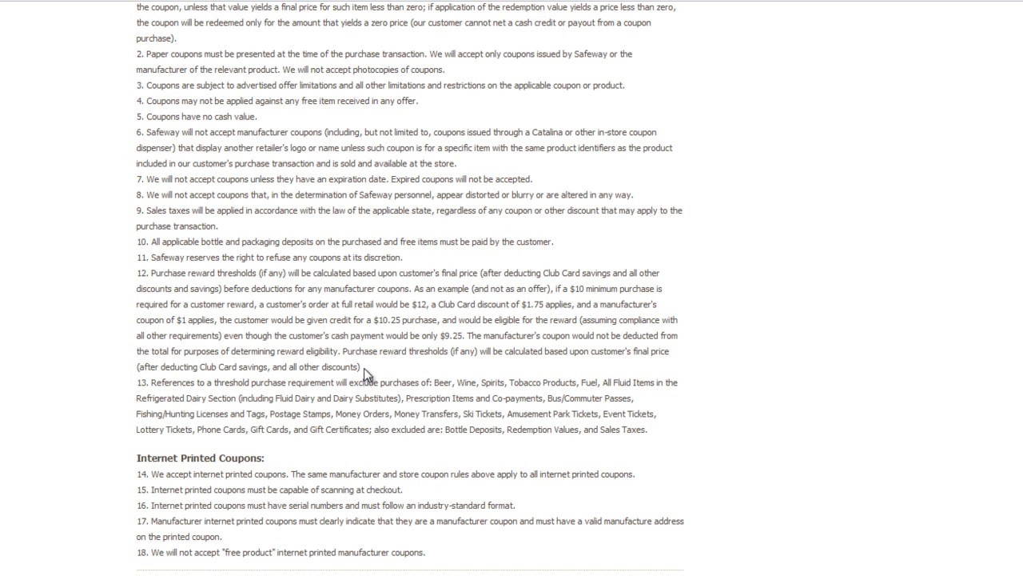
mouse_move(247, 301)
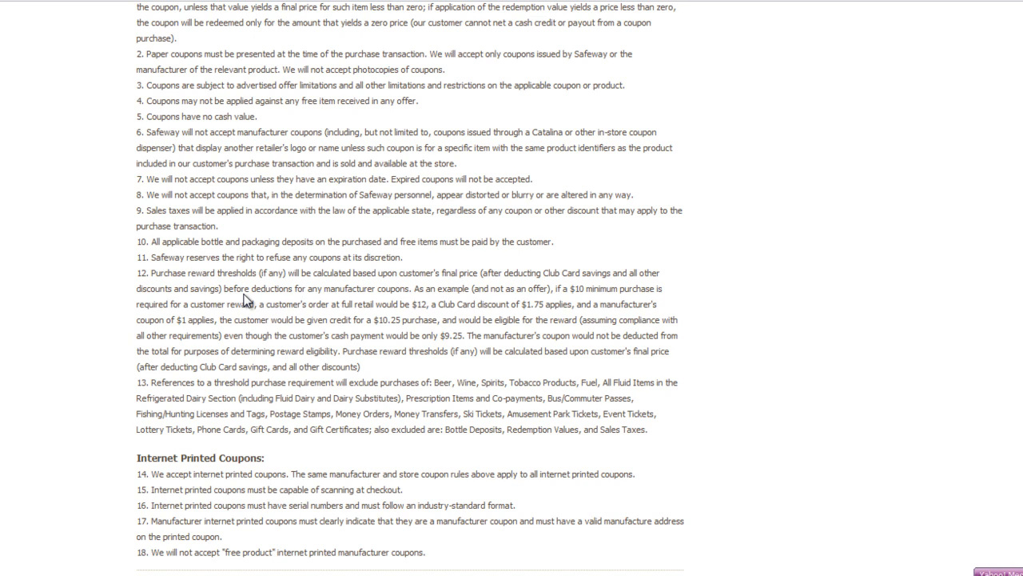
mouse_move(247, 297)
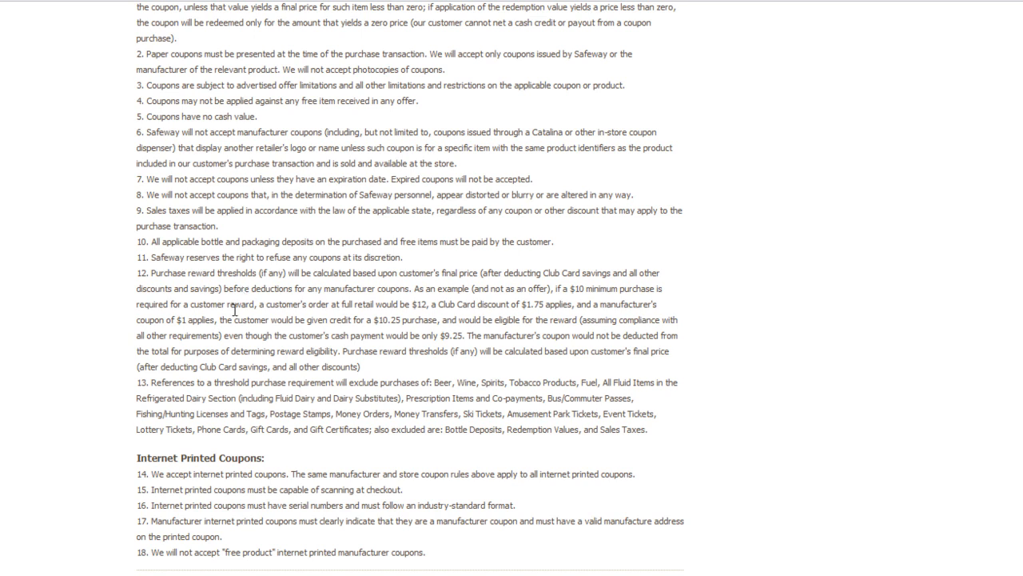
mouse_move(273, 432)
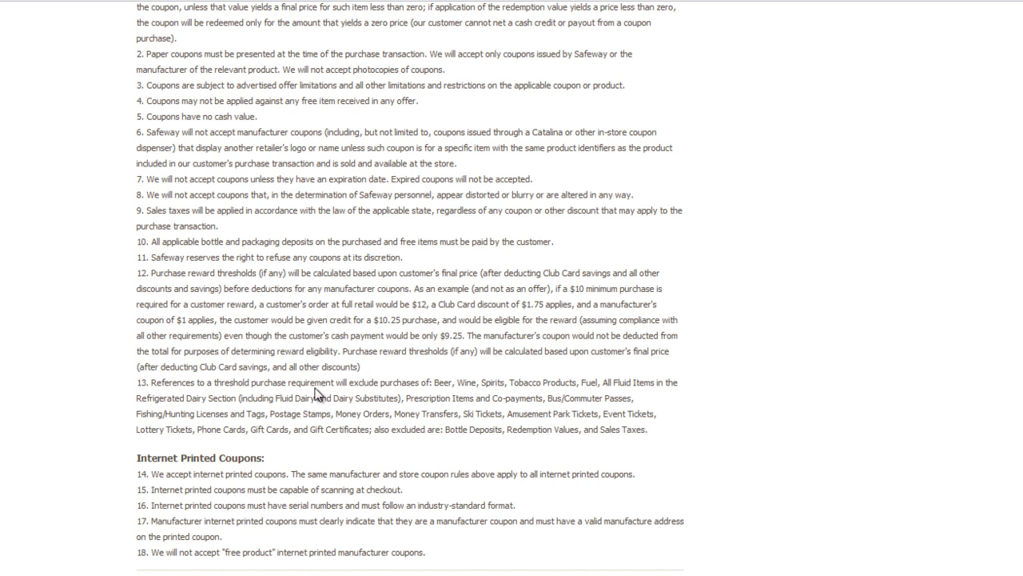
mouse_move(487, 393)
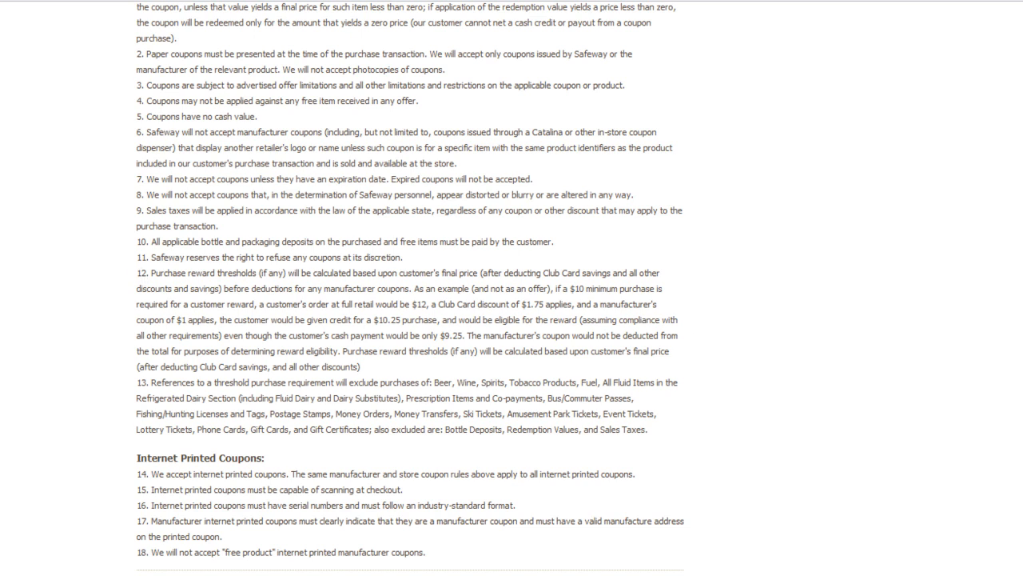
scroll(down, 3)
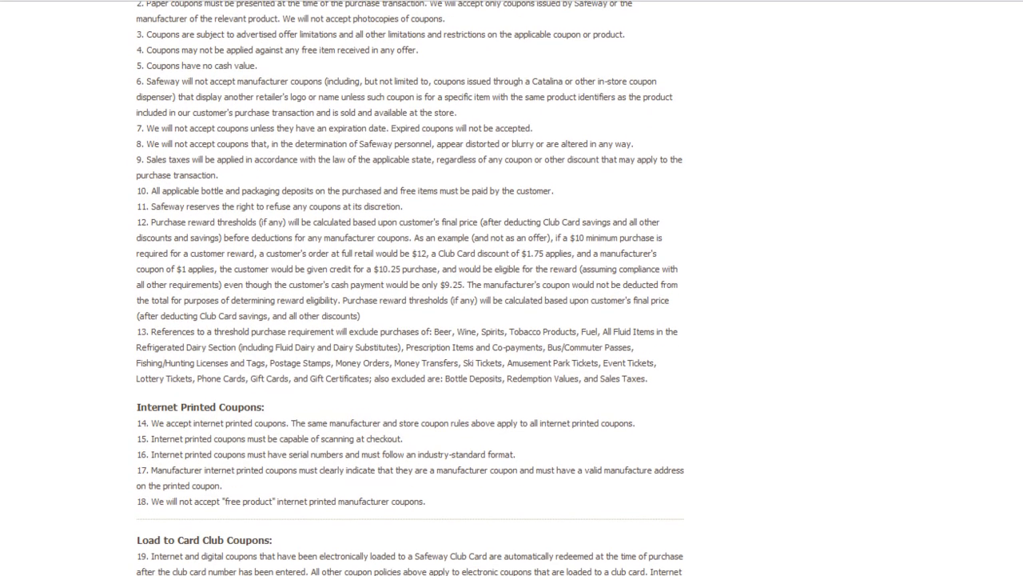
scroll(down, 3)
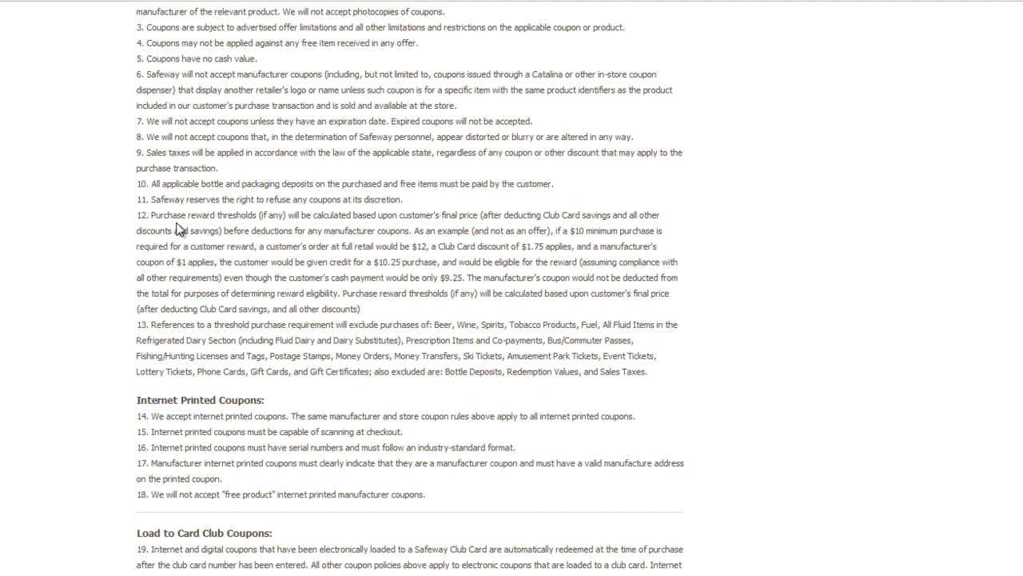
mouse_move(436, 220)
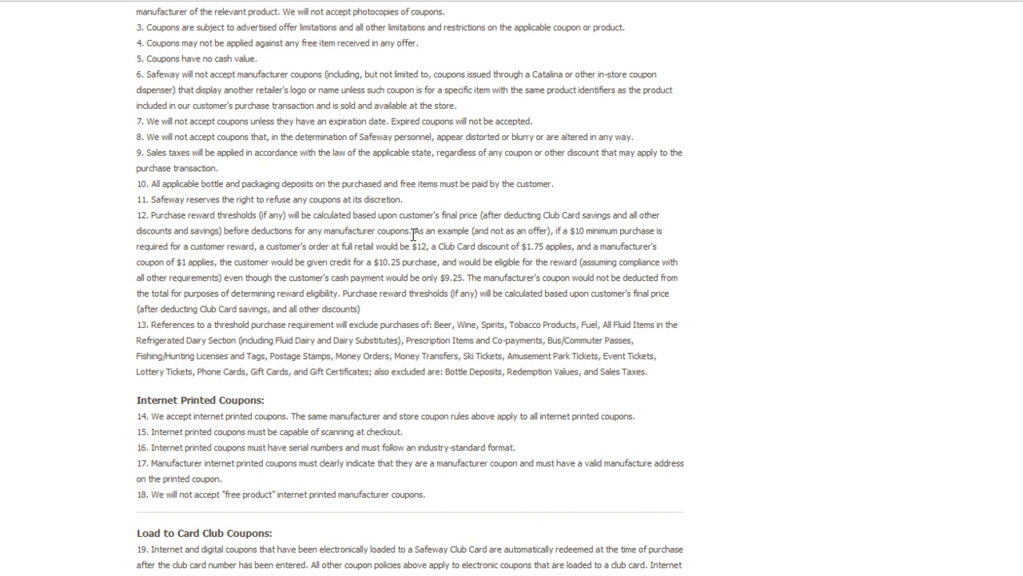
drag(412, 231, 412, 246)
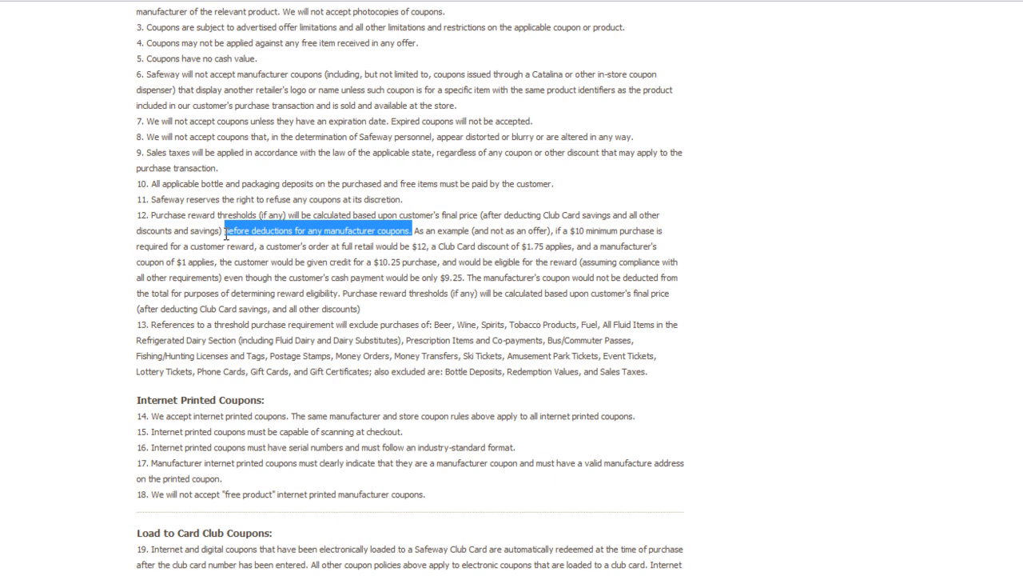
Deselect the manufacturer coupons phrase and scroll down toward the Rainchecks section
click(268, 262)
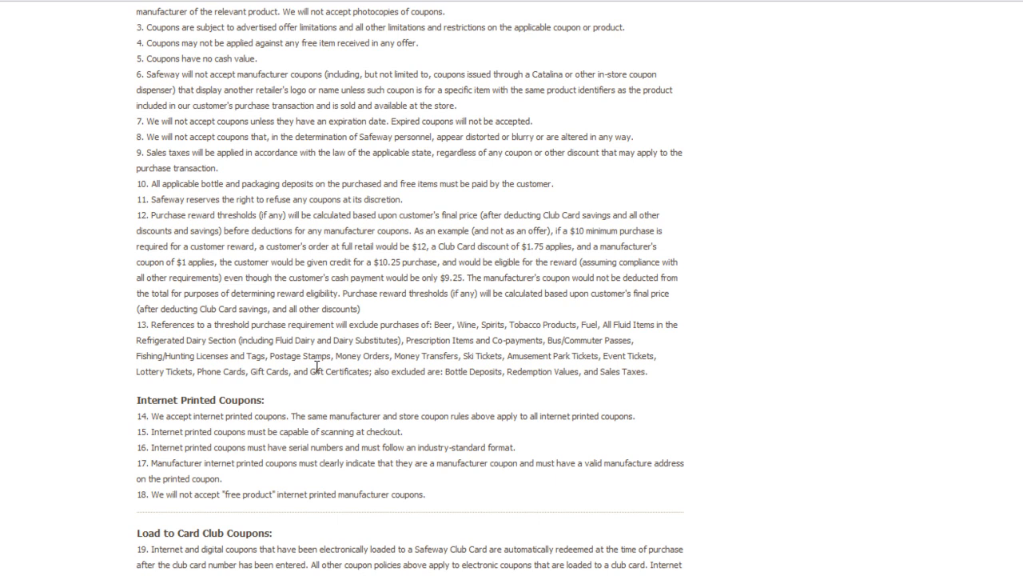
mouse_move(436, 275)
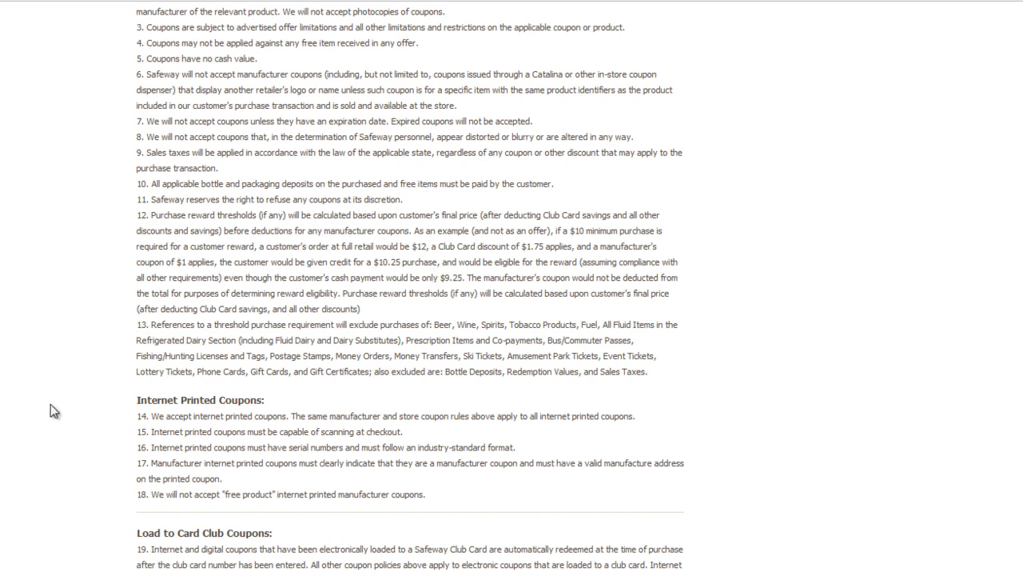
mouse_move(408, 293)
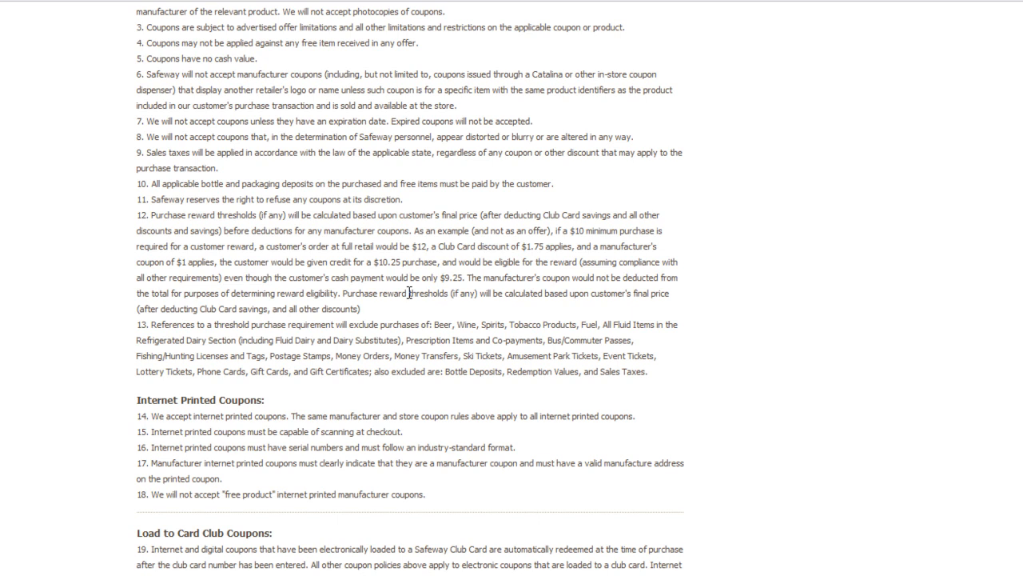
mouse_move(128, 270)
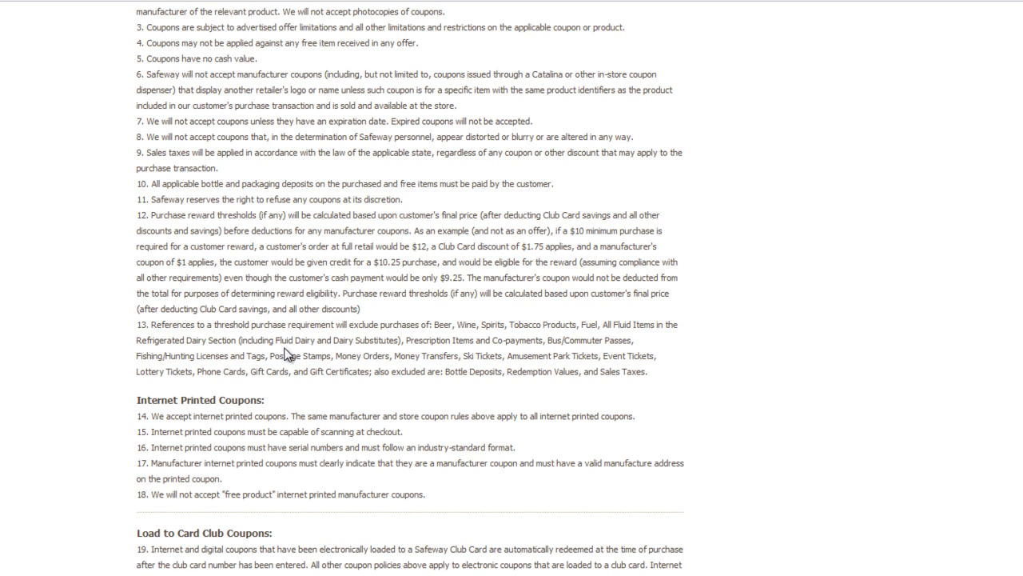
mouse_move(498, 376)
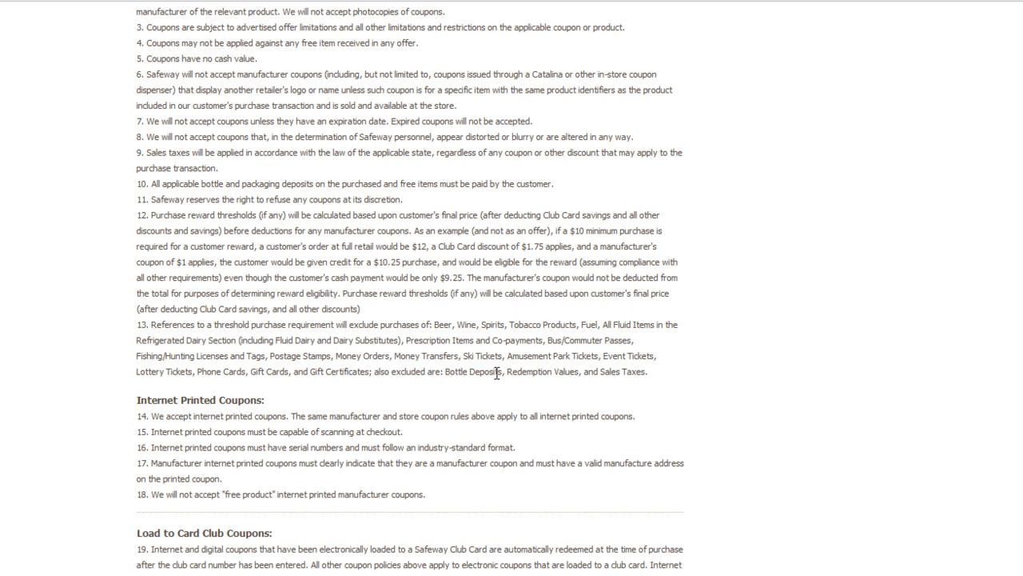
mouse_move(514, 385)
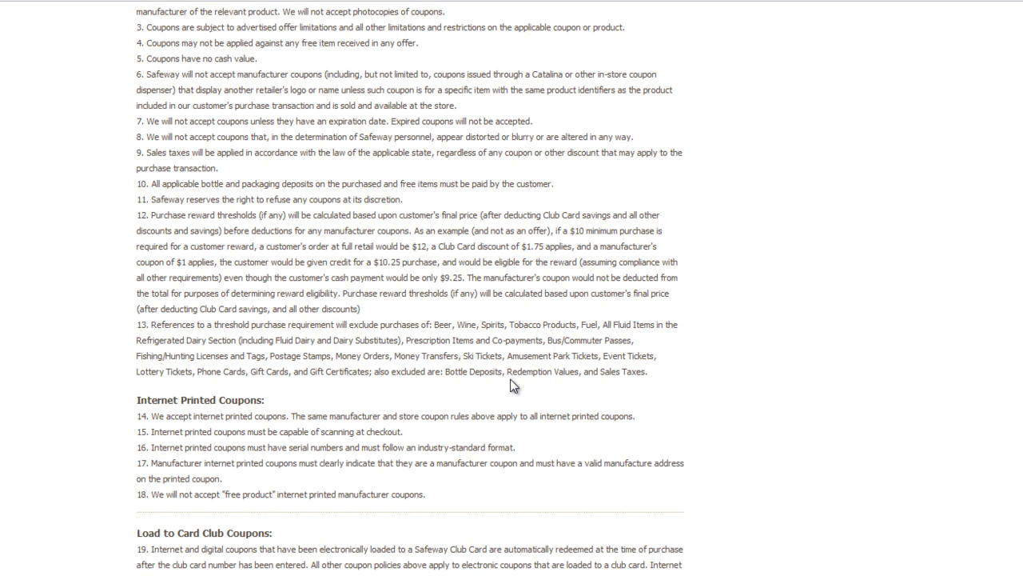
mouse_move(559, 336)
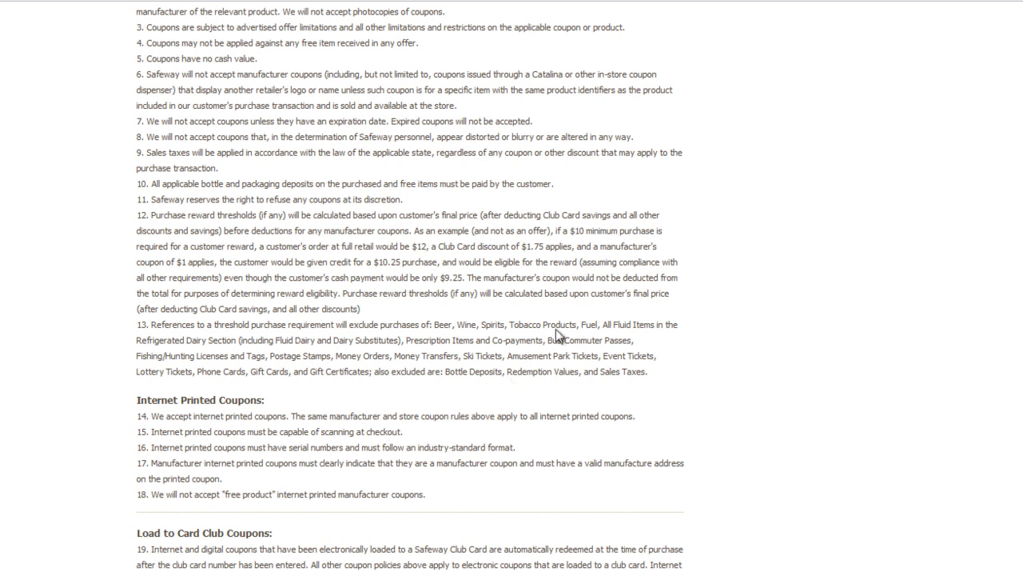
mouse_move(285, 405)
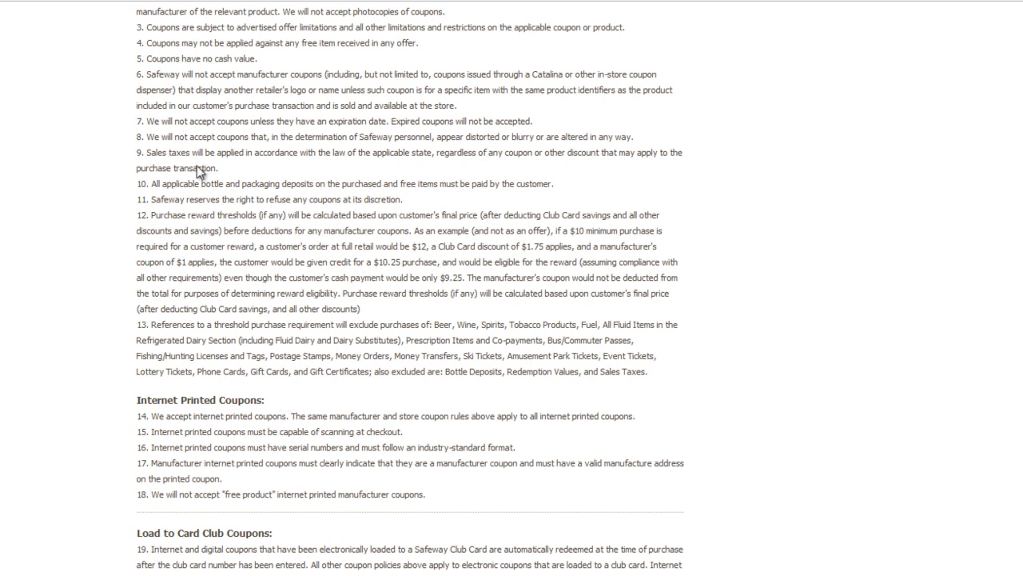
mouse_move(512, 307)
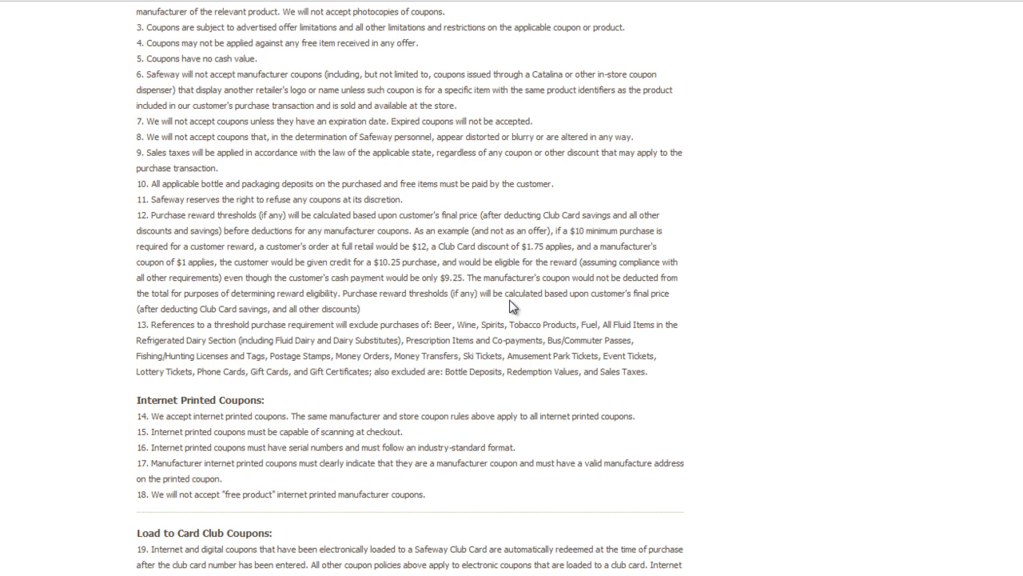
mouse_move(557, 374)
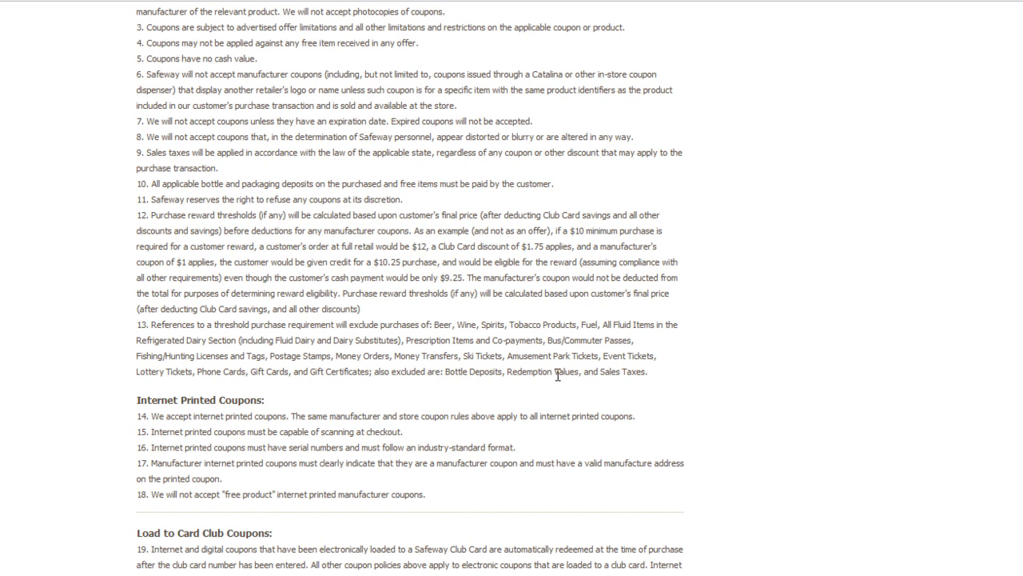
mouse_move(254, 233)
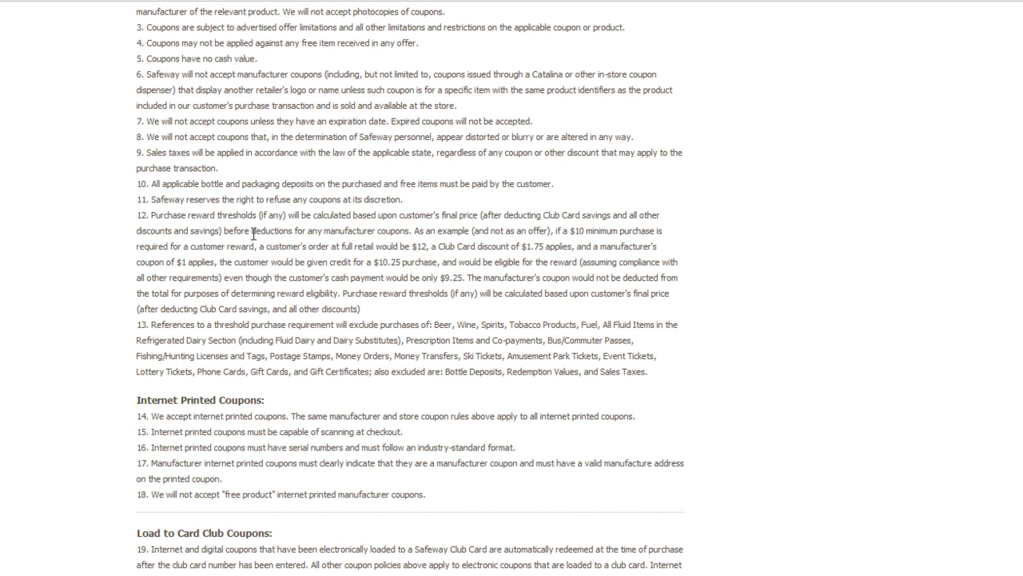
double_click(237, 231)
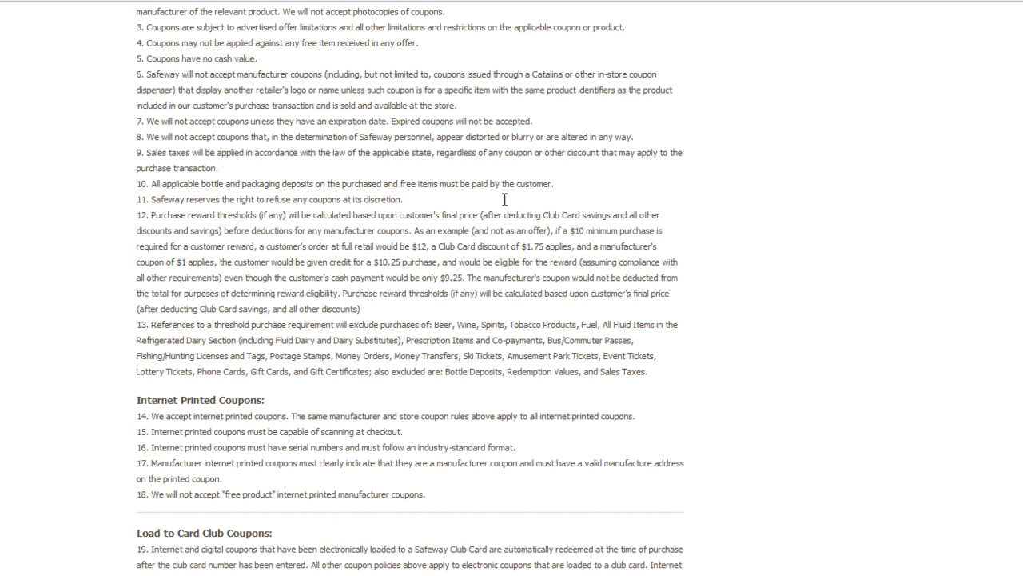
mouse_move(612, 208)
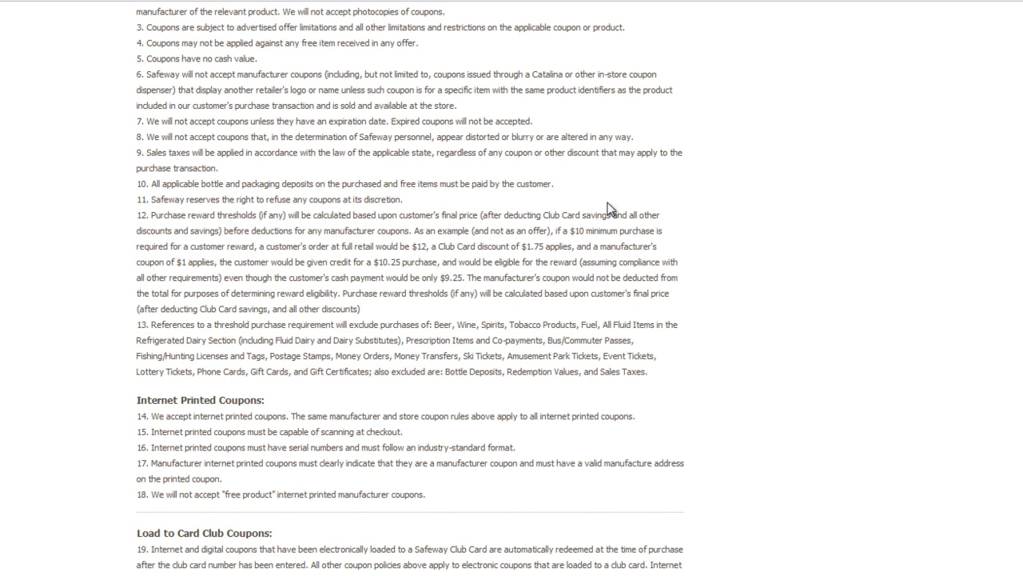
mouse_move(600, 216)
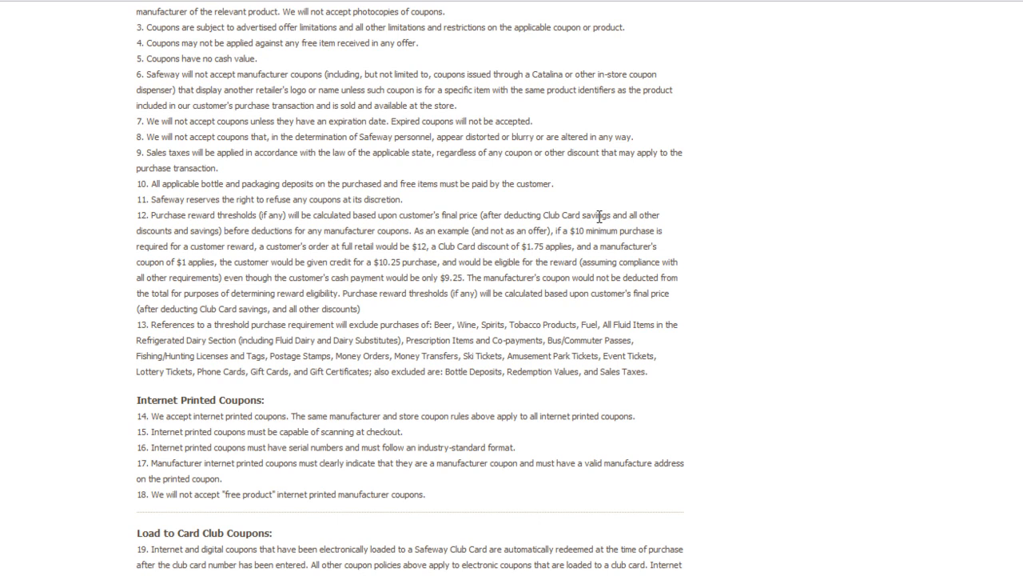
mouse_move(333, 311)
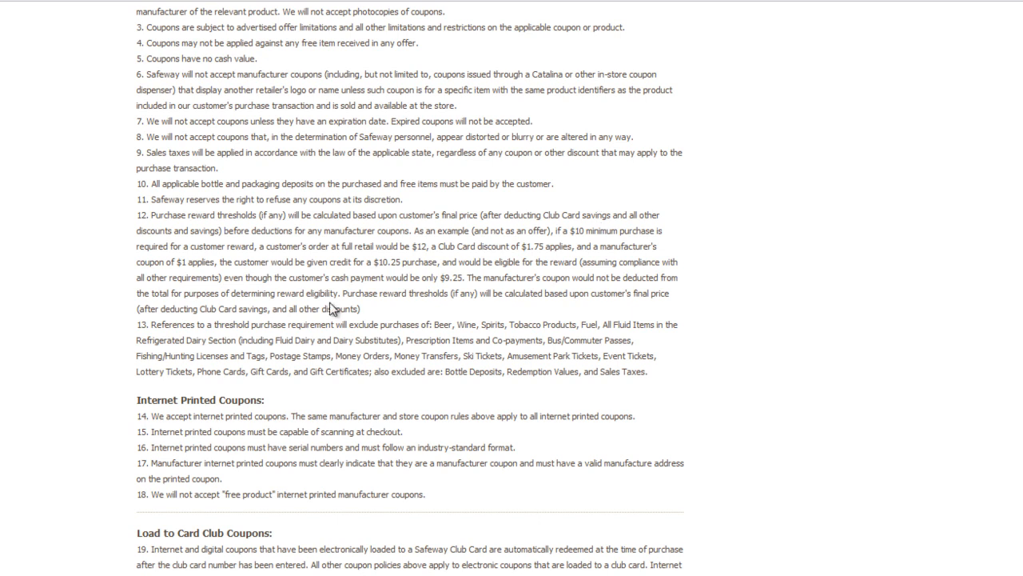
mouse_move(350, 298)
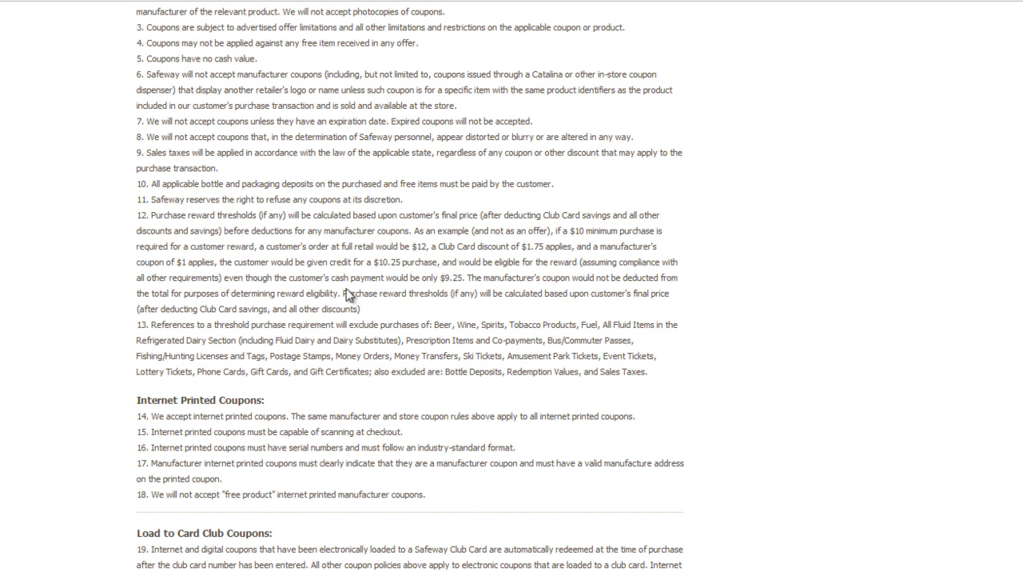
scroll(down, 3)
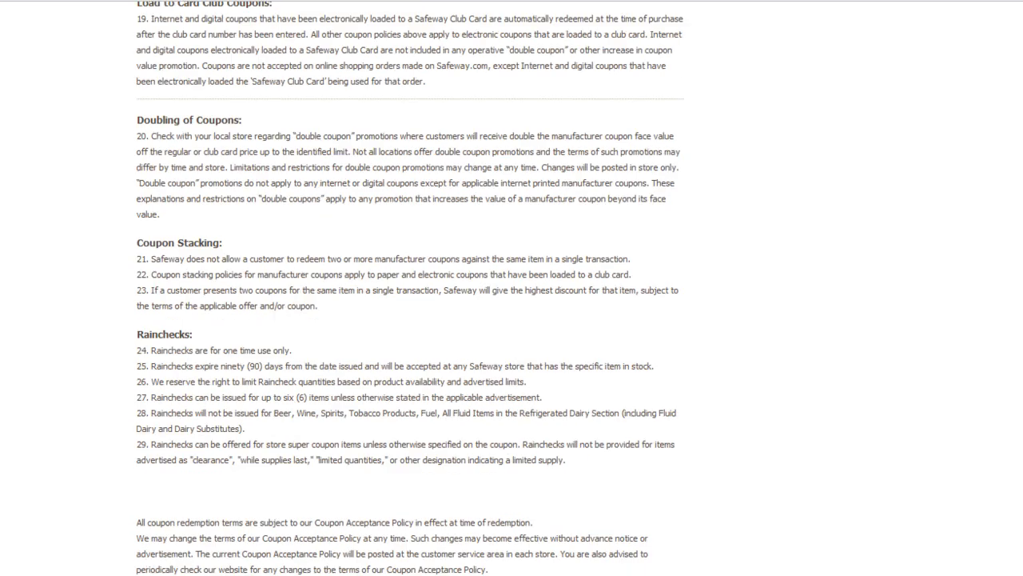
Scroll back up to the Vons header and rules 1 through 12
scroll(down, 3)
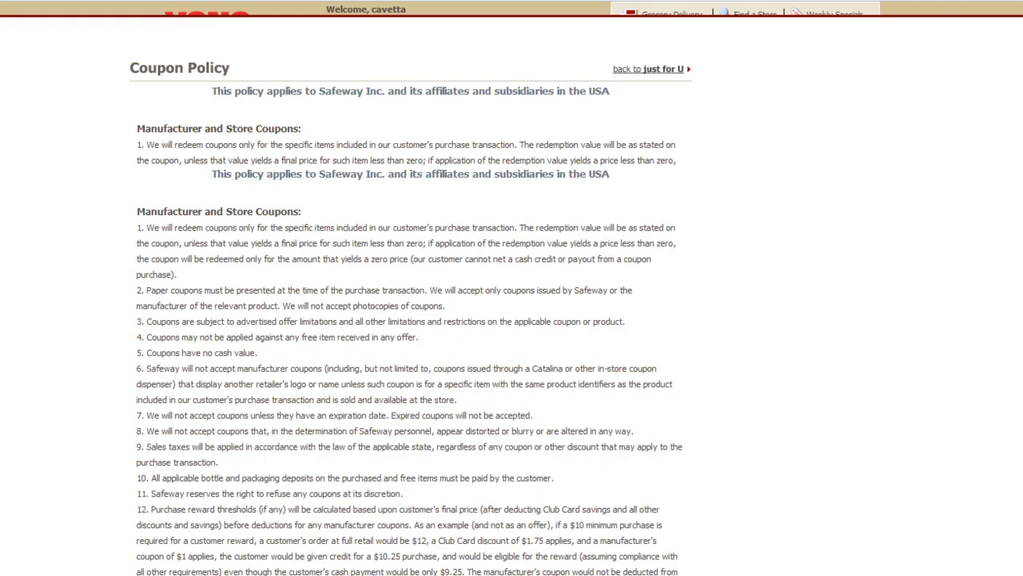
scroll(up, 3)
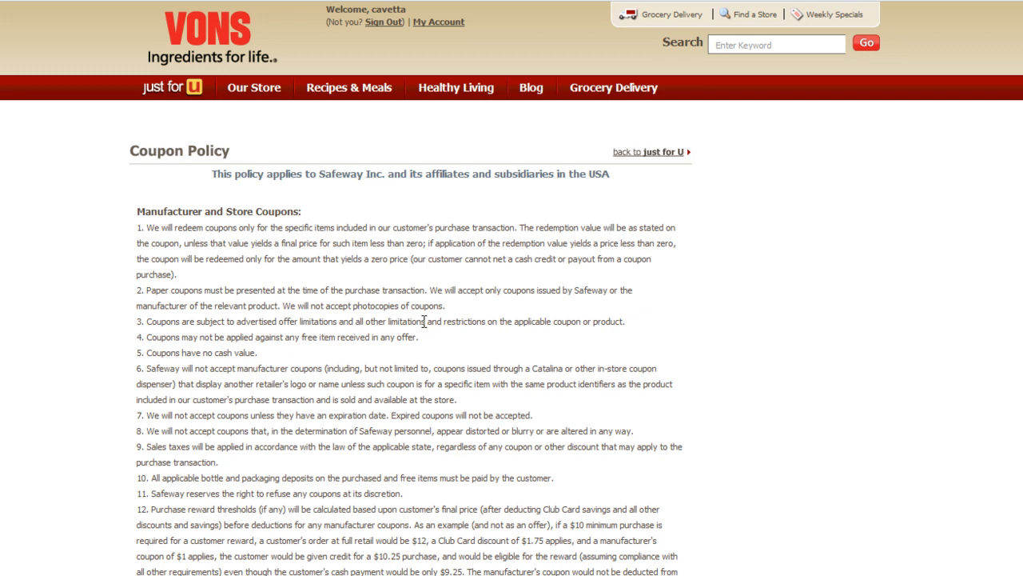
mouse_move(286, 322)
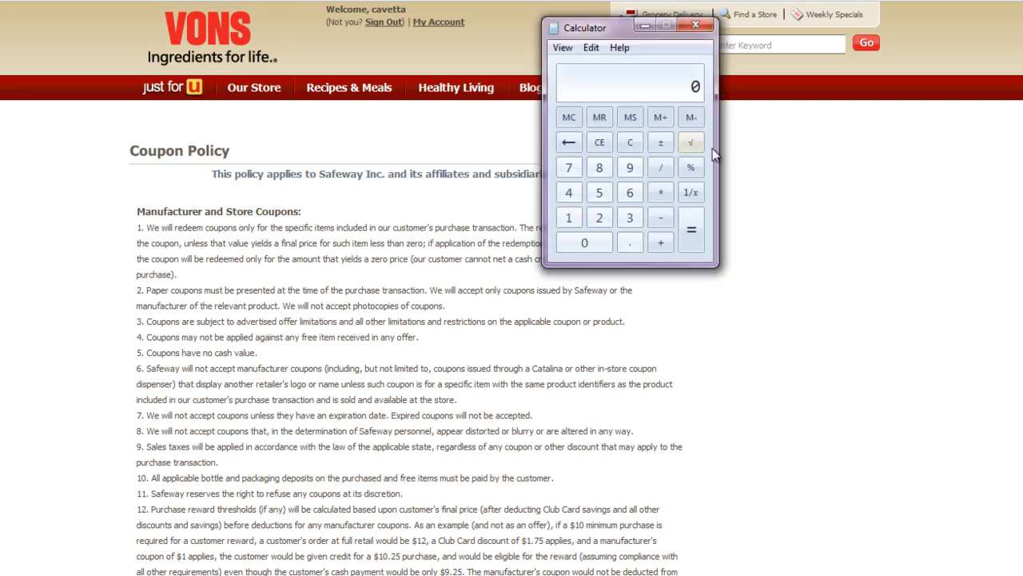
mouse_move(630, 142)
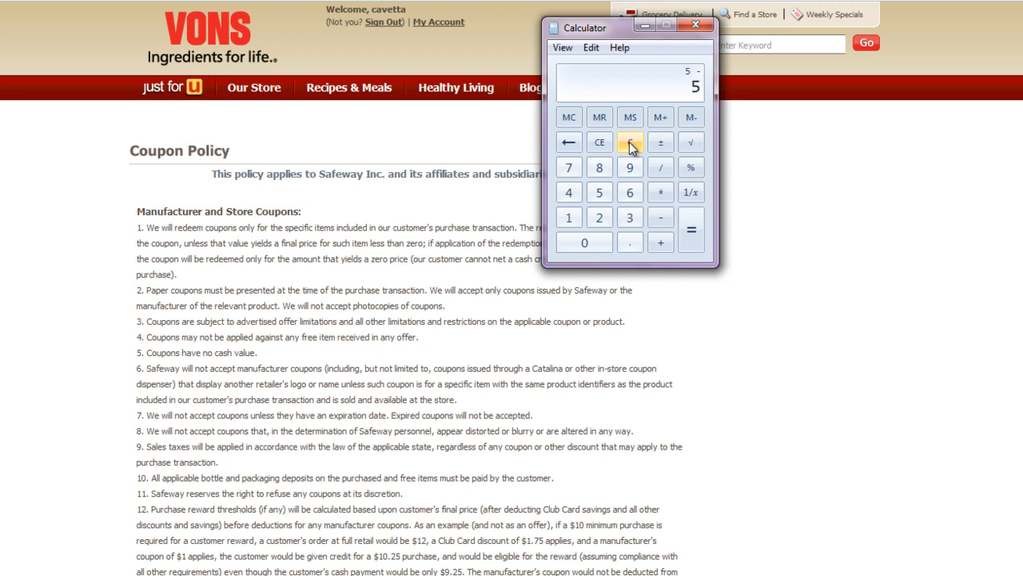
Clear Calculator and compute 1.25, then return to the coupon policy page
click(629, 143)
text(1.25)
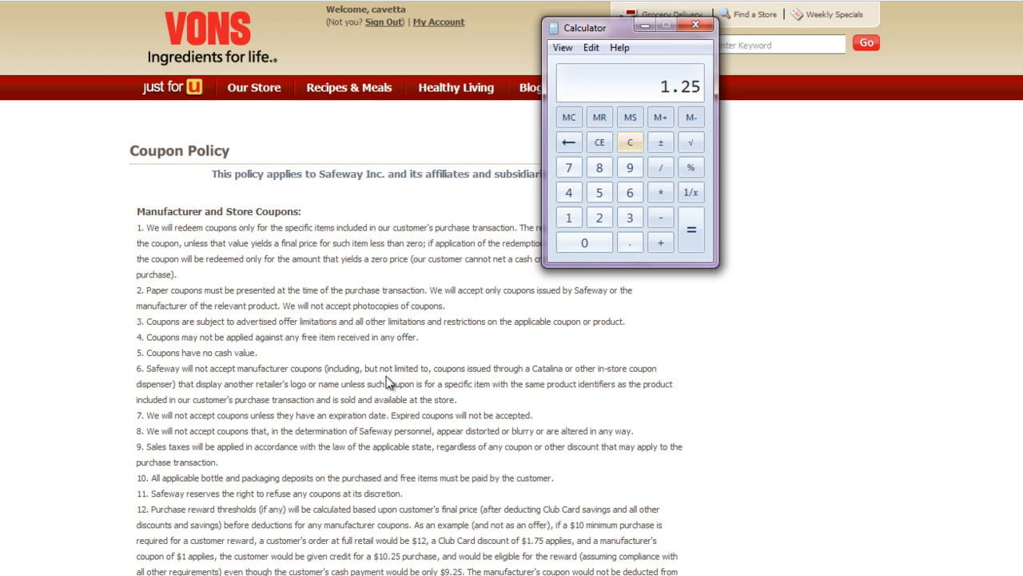
click(696, 26)
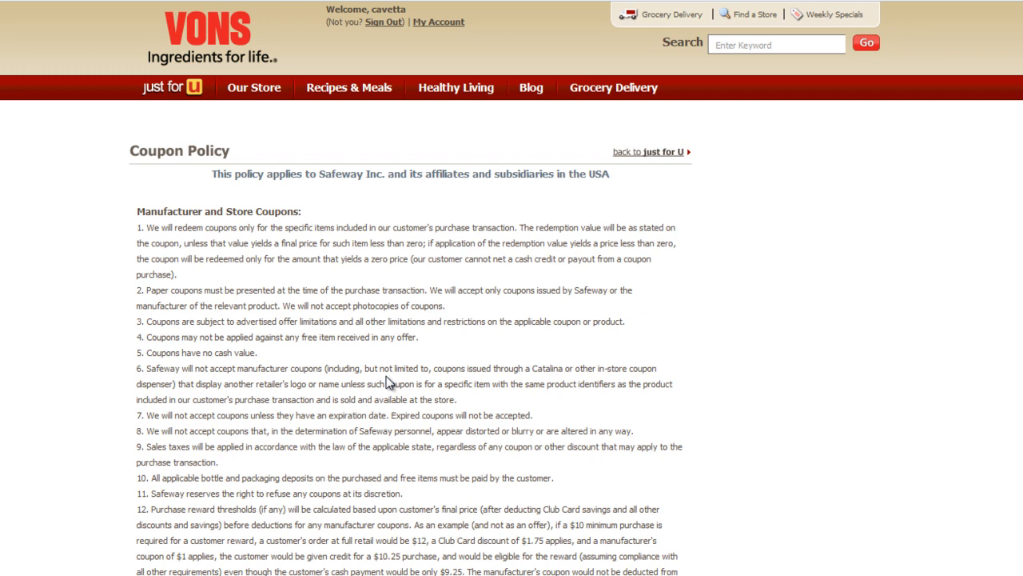
mouse_move(516, 271)
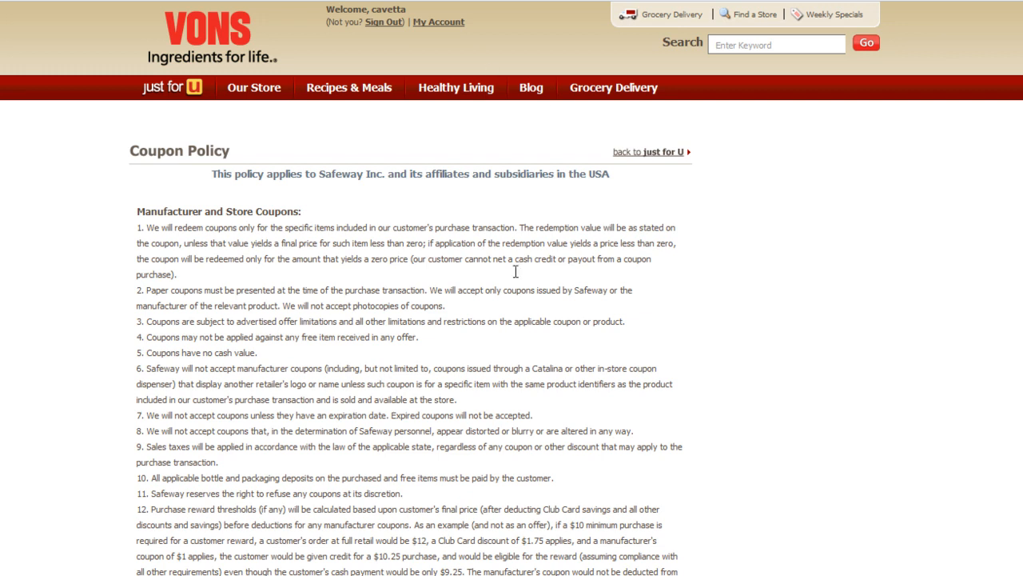
mouse_move(370, 366)
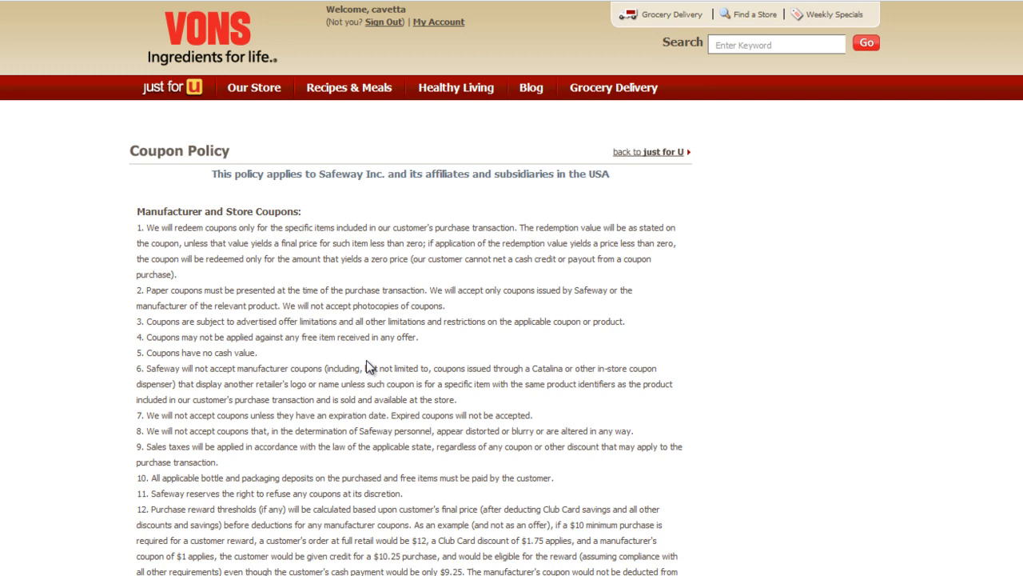
mouse_move(287, 335)
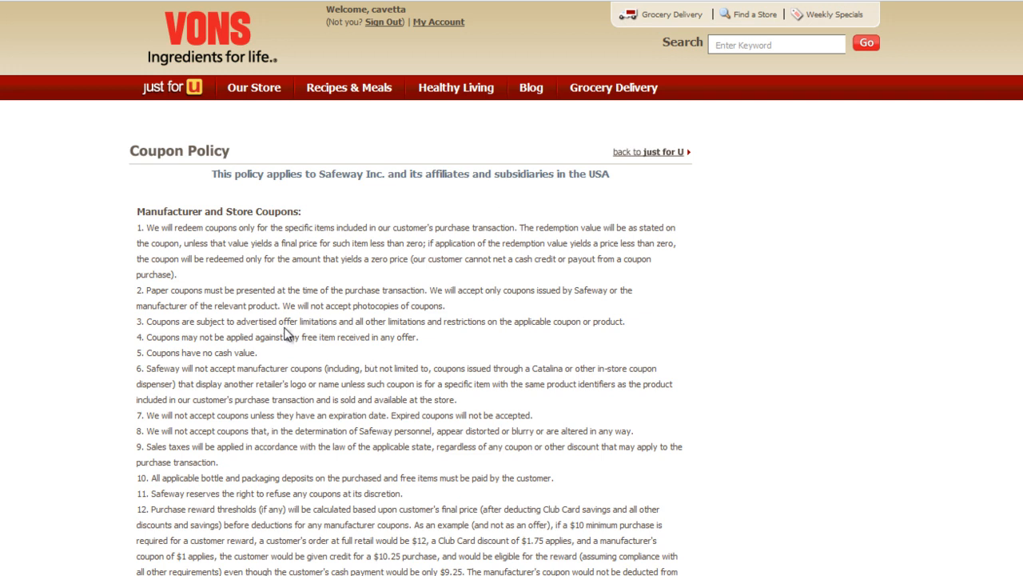
mouse_move(544, 446)
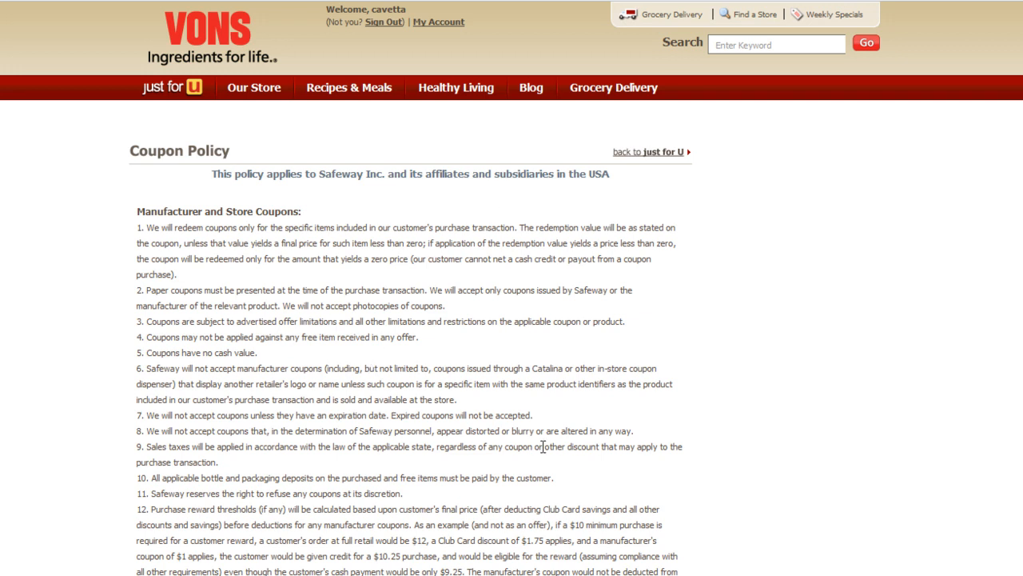